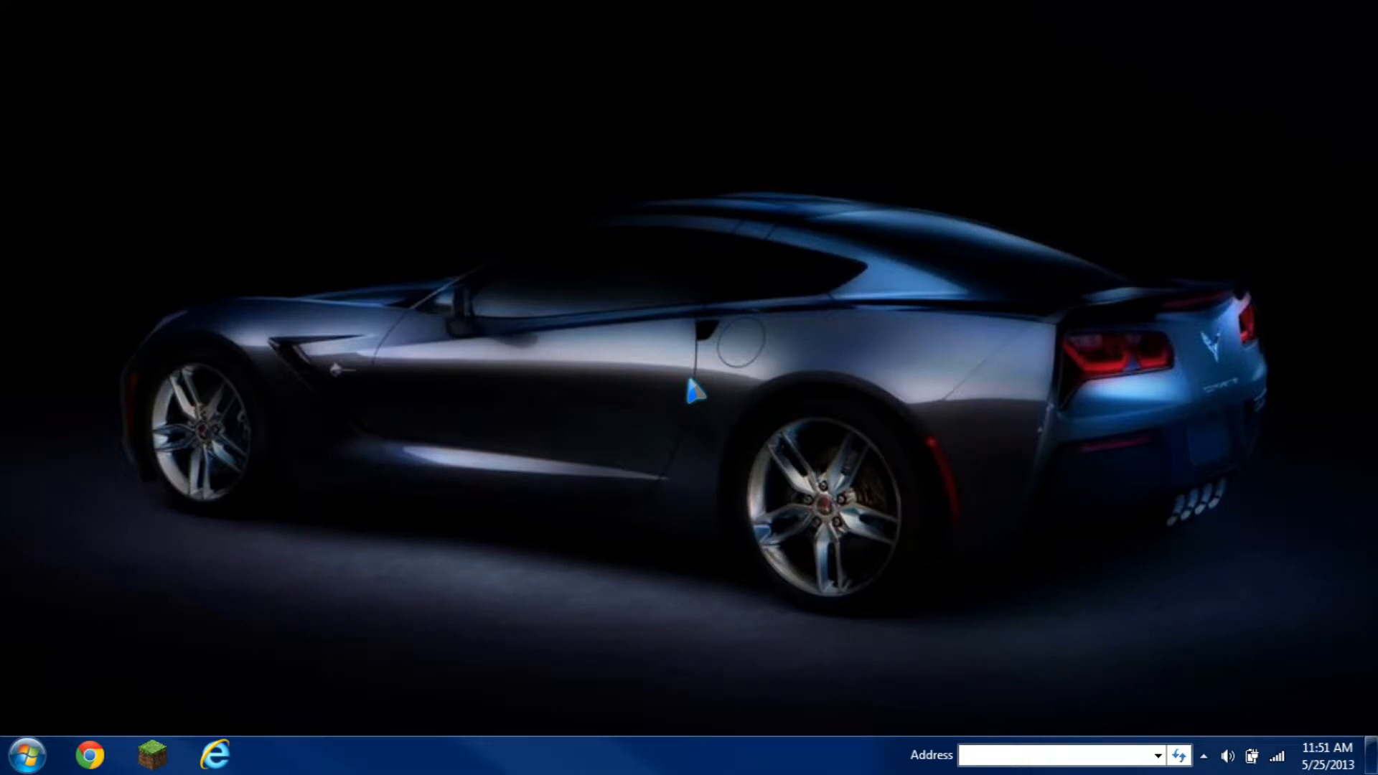
pyautogui.moveTo(330, 646)
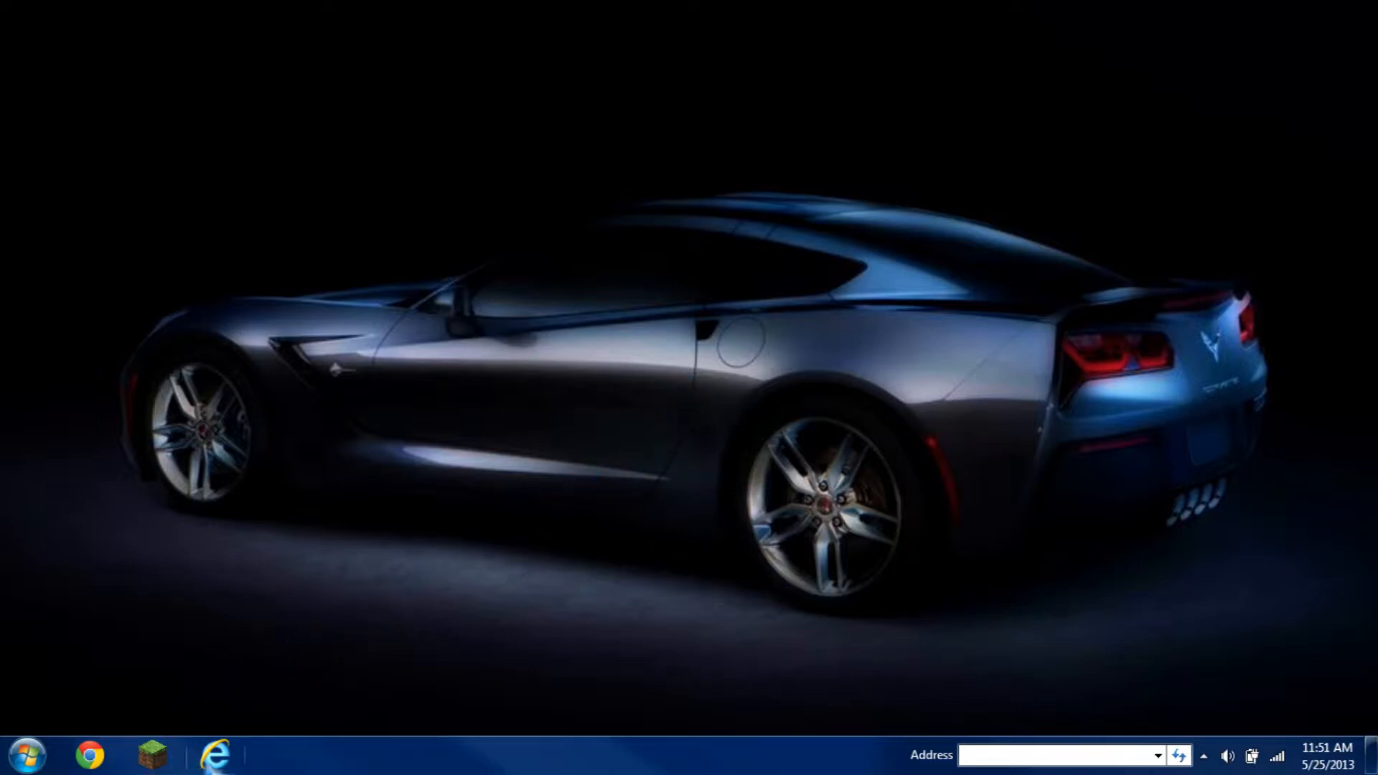
# Start an InPrivate Browsing window from the Internet Explorer taskbar jump list.
pyautogui.rightClick(215, 754)
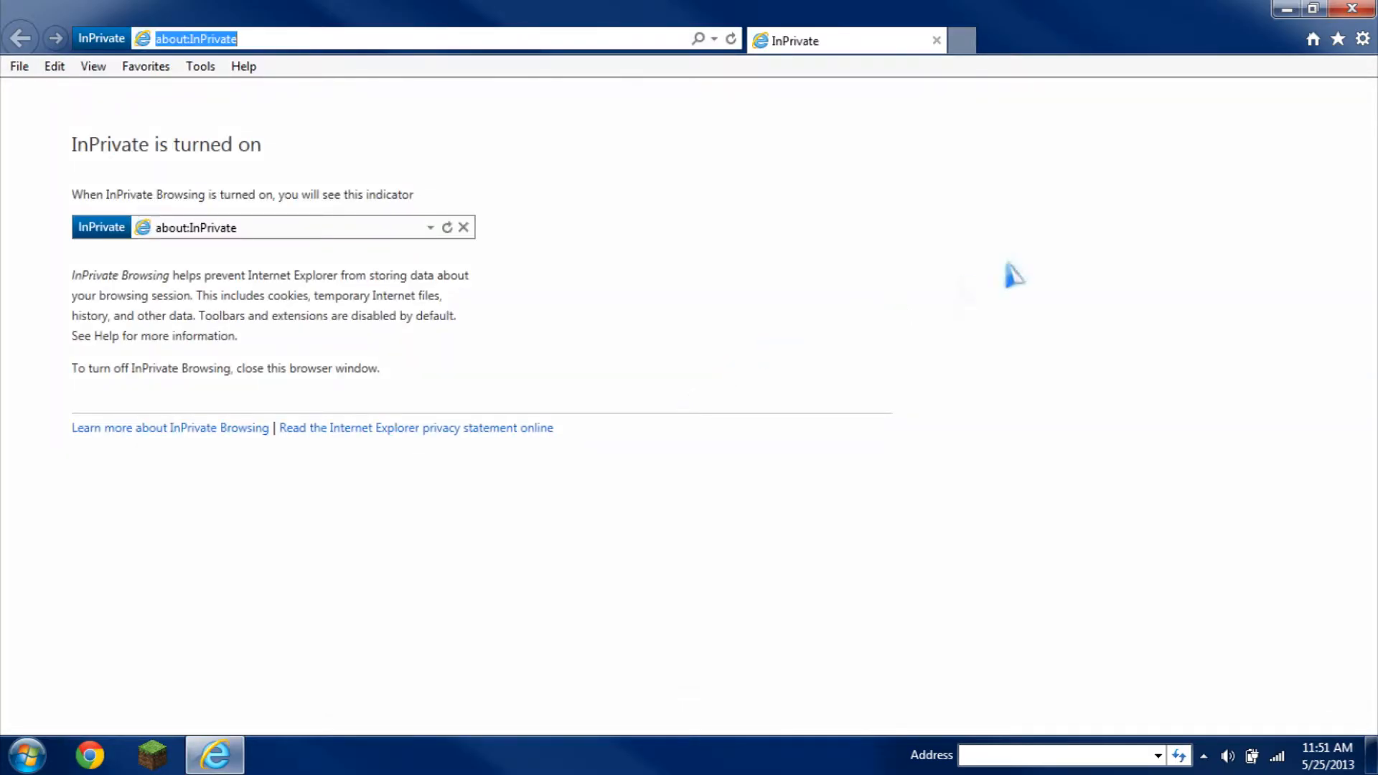
# Close the InPrivate window and relaunch Internet Explorer from Start > All Programs.
pyautogui.click(1352, 9)
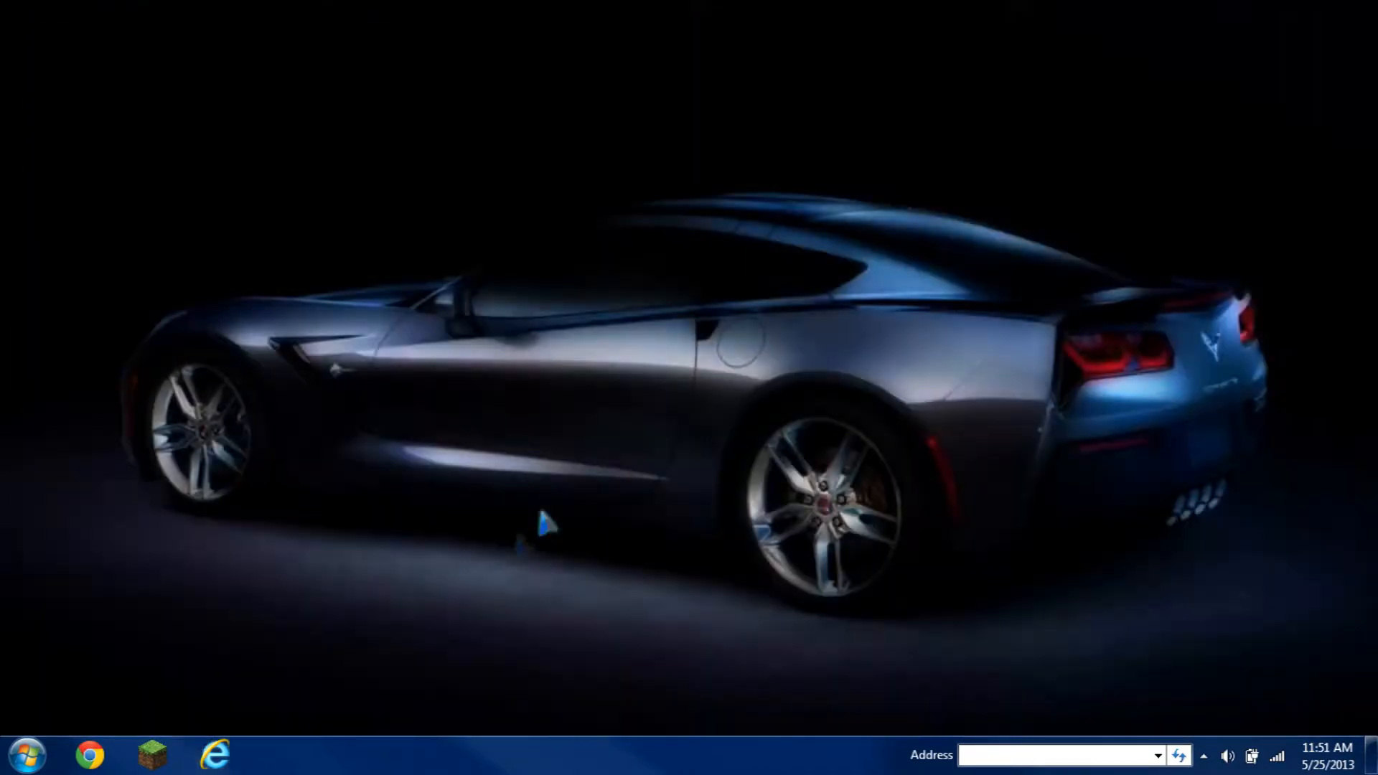
pyautogui.click(25, 754)
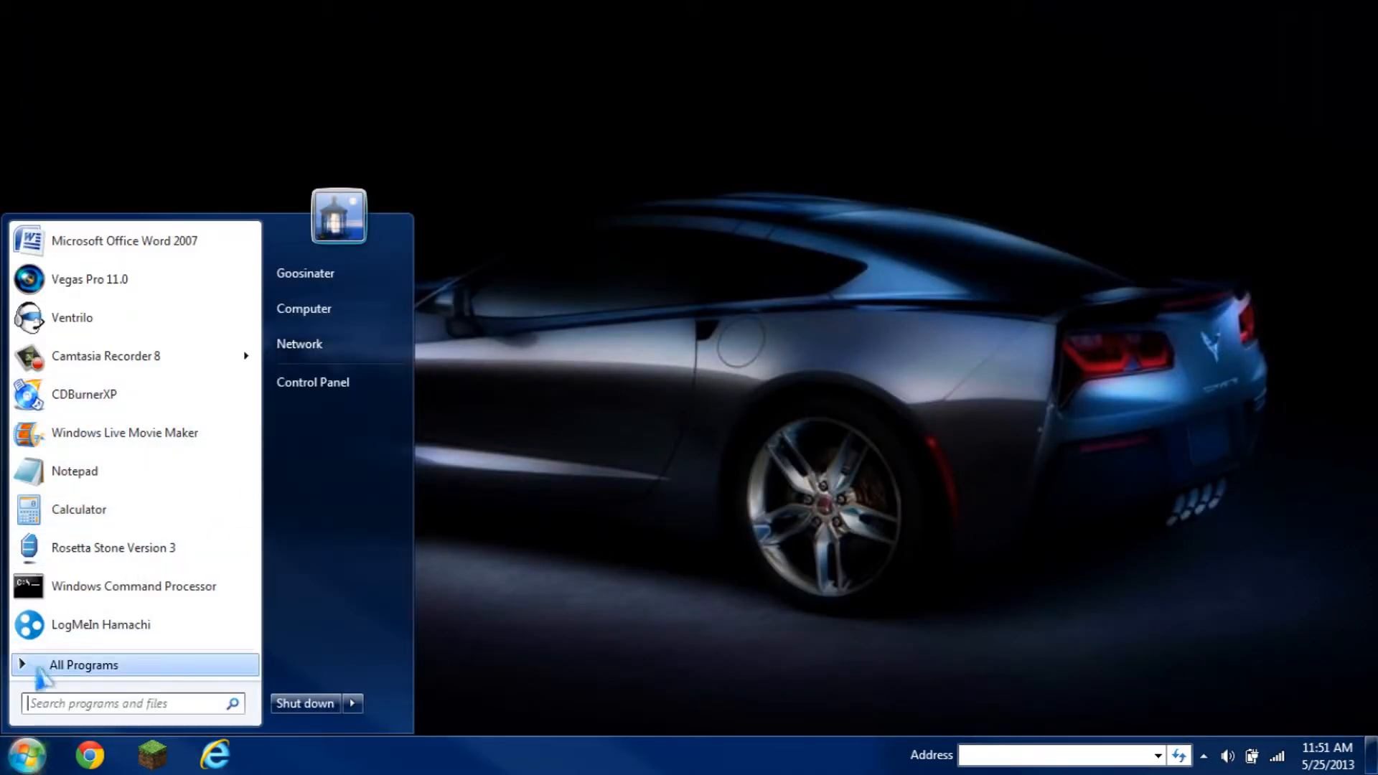
pyautogui.click(83, 665)
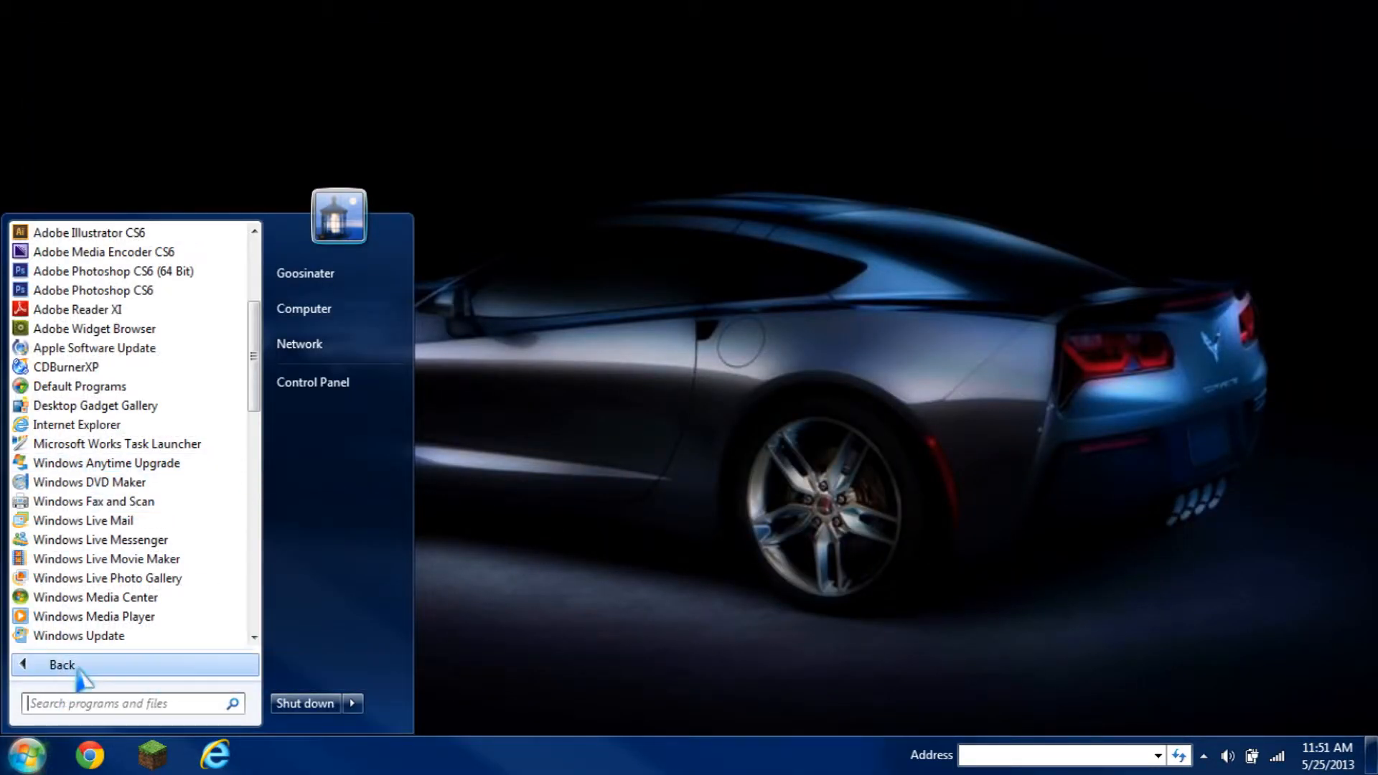
pyautogui.moveTo(77, 425)
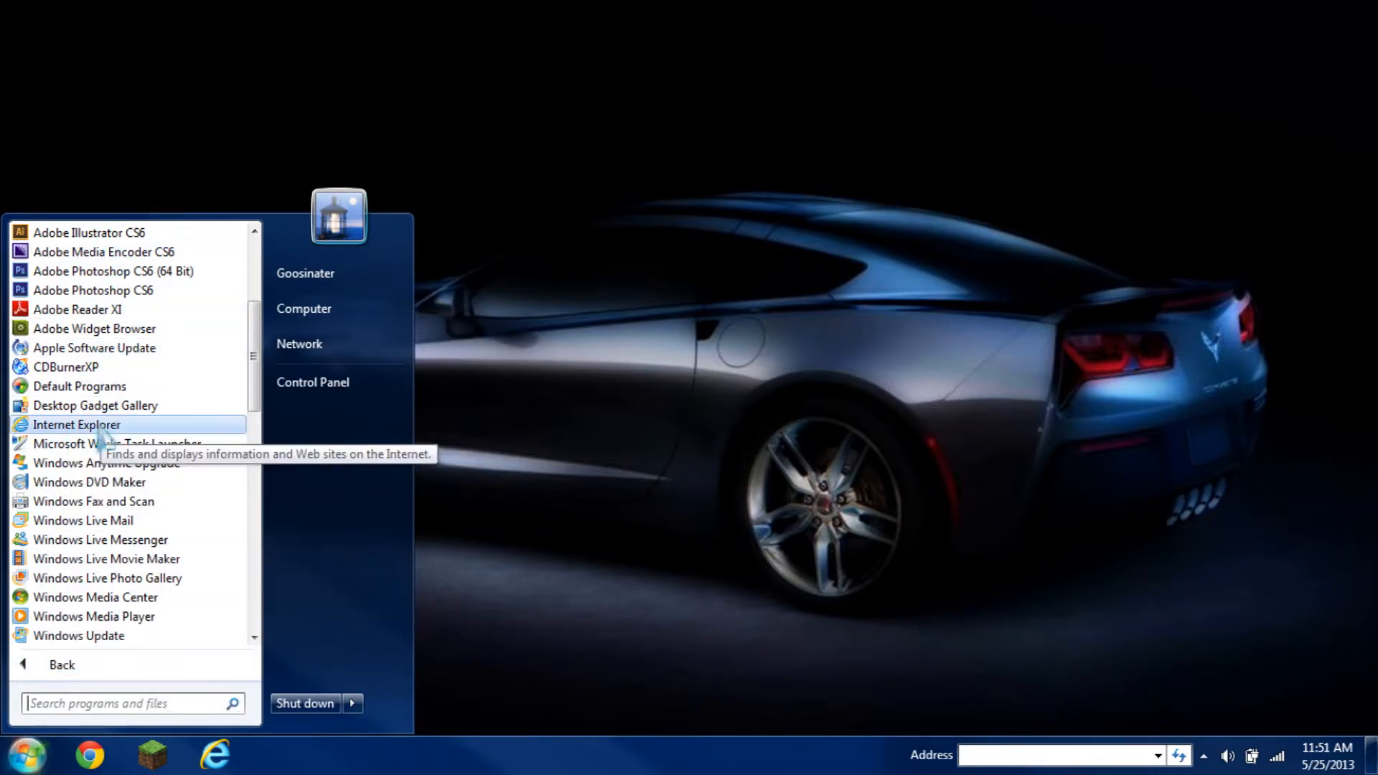
pyautogui.click(77, 424)
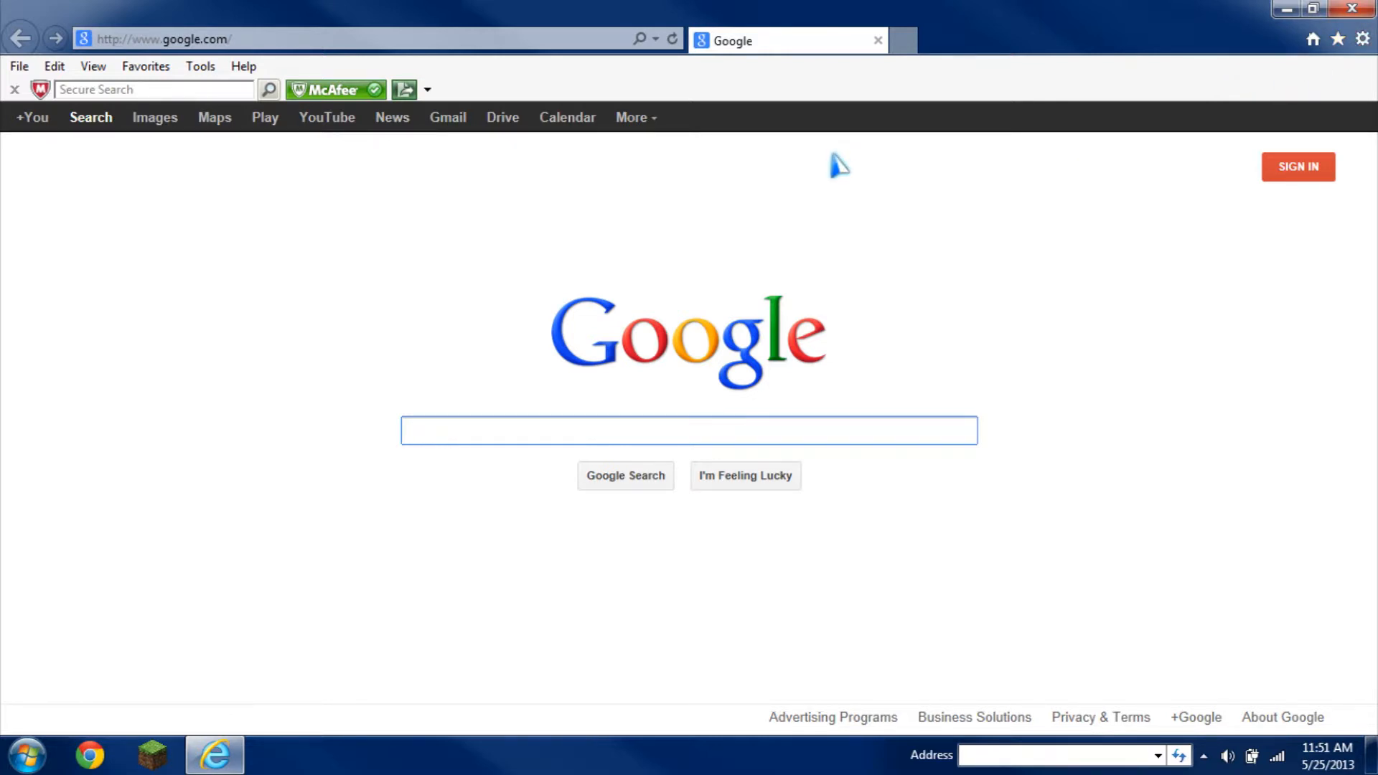
pyautogui.moveTo(1239, 119)
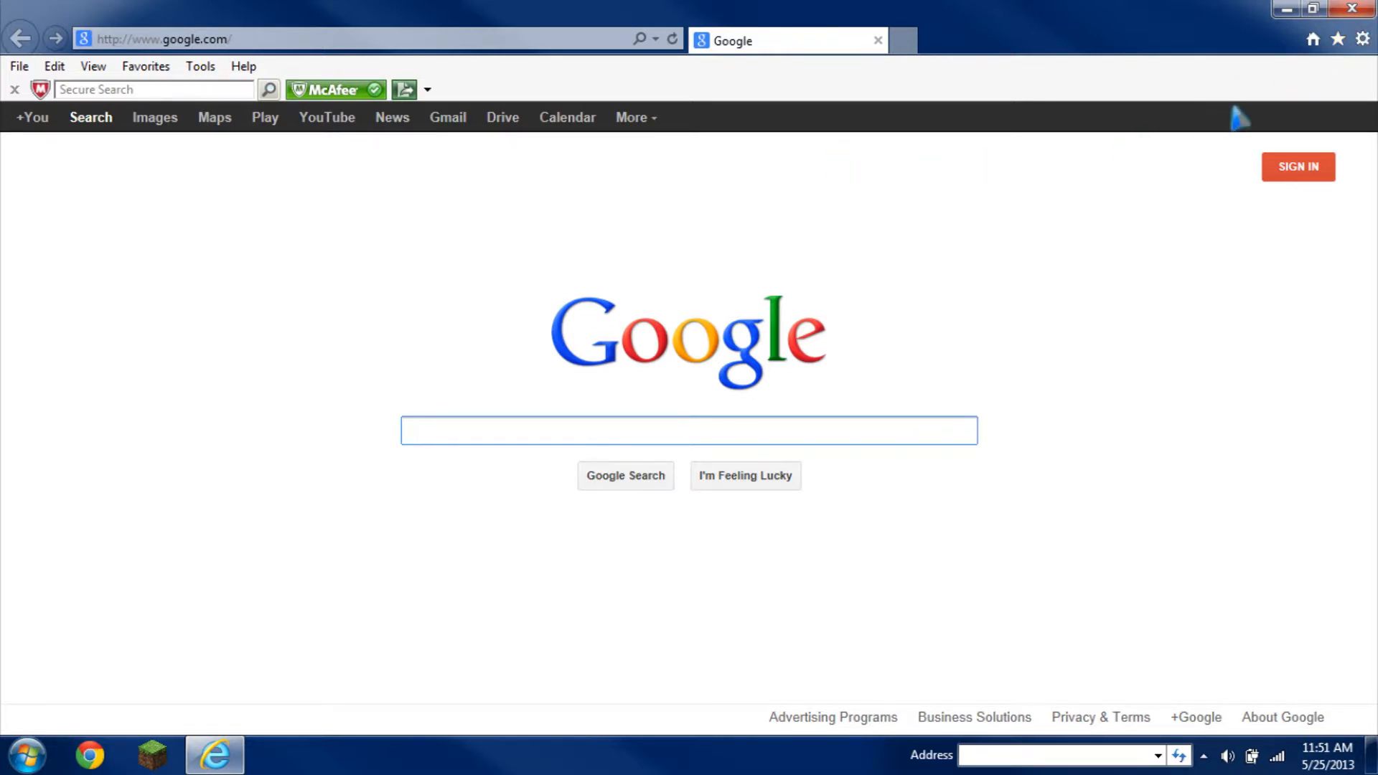
pyautogui.moveTo(1363, 38)
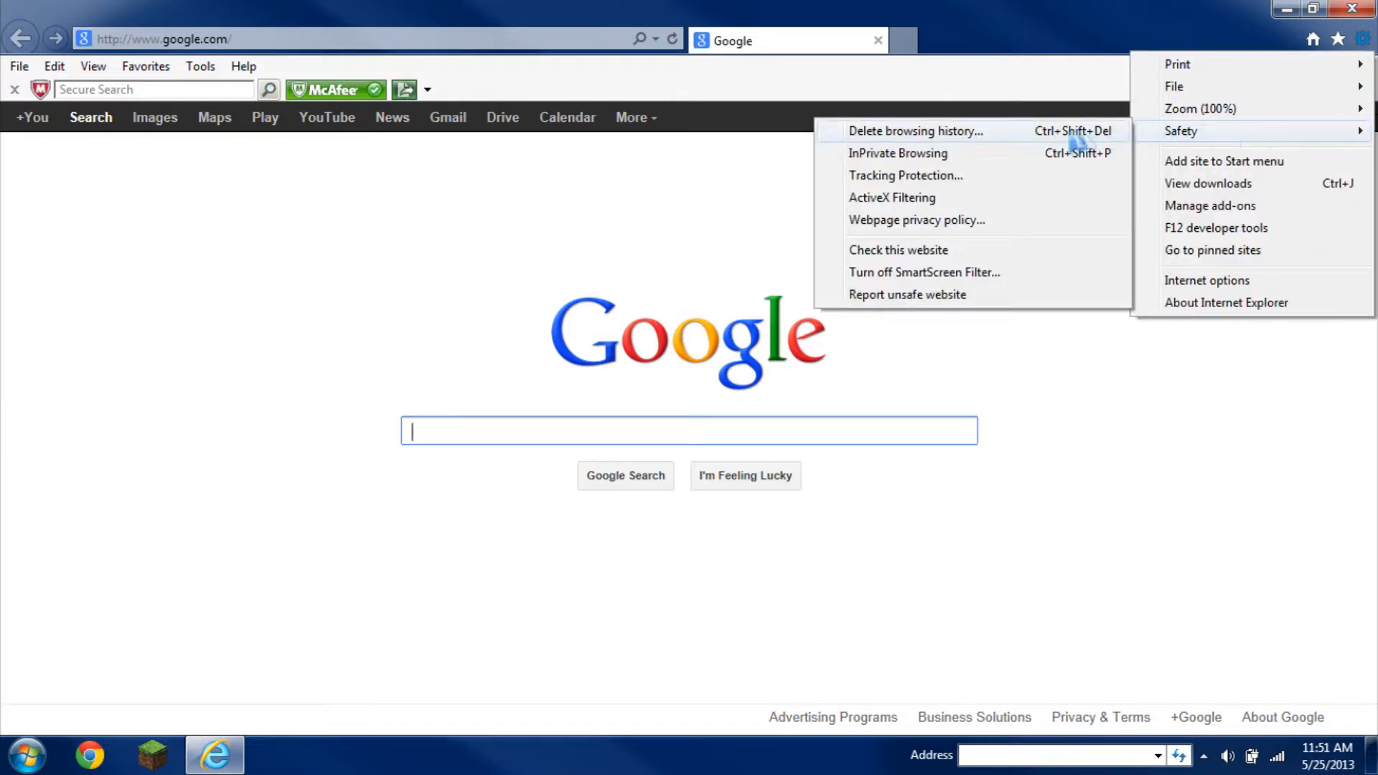
pyautogui.moveTo(898, 153)
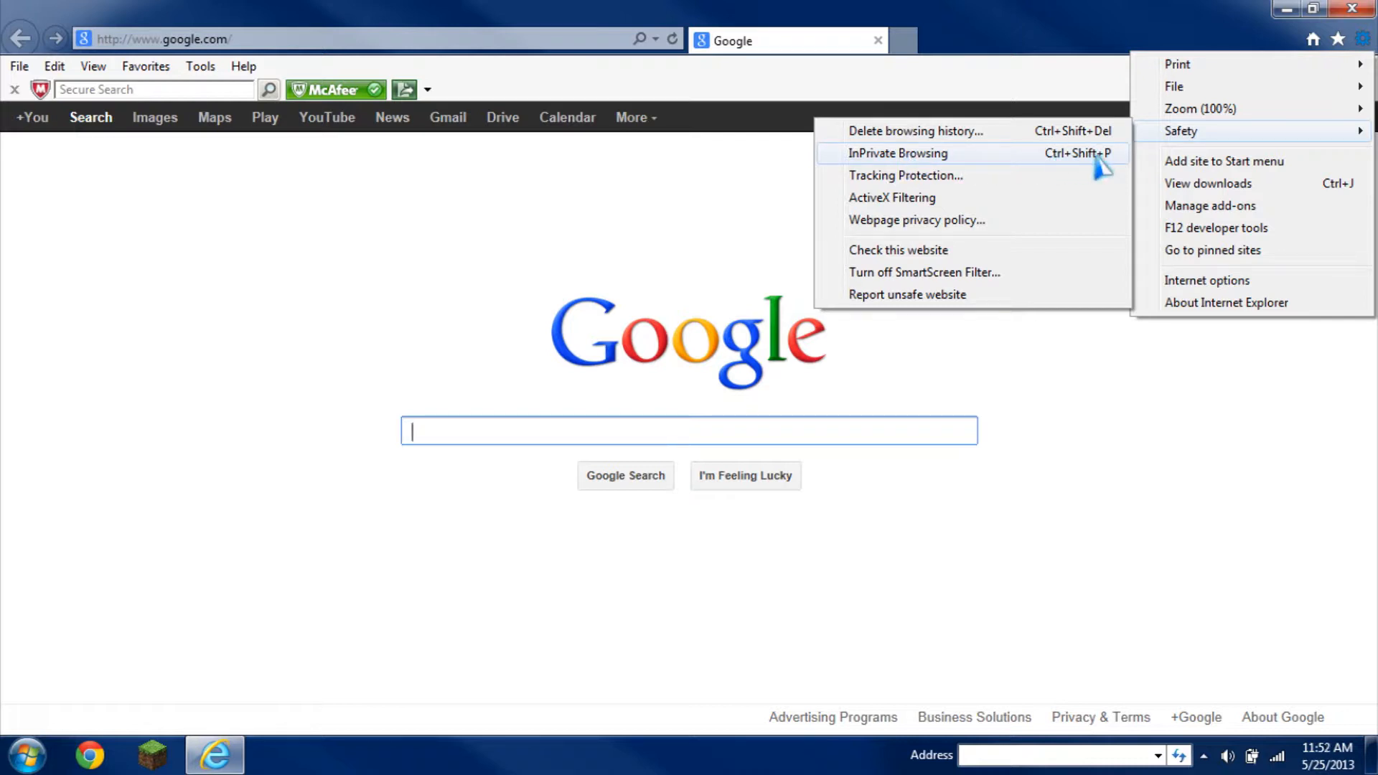
# Dismiss the Safety menu and bring up the Tools menu listing InPrivate Browsing.
pyautogui.click(898, 153)
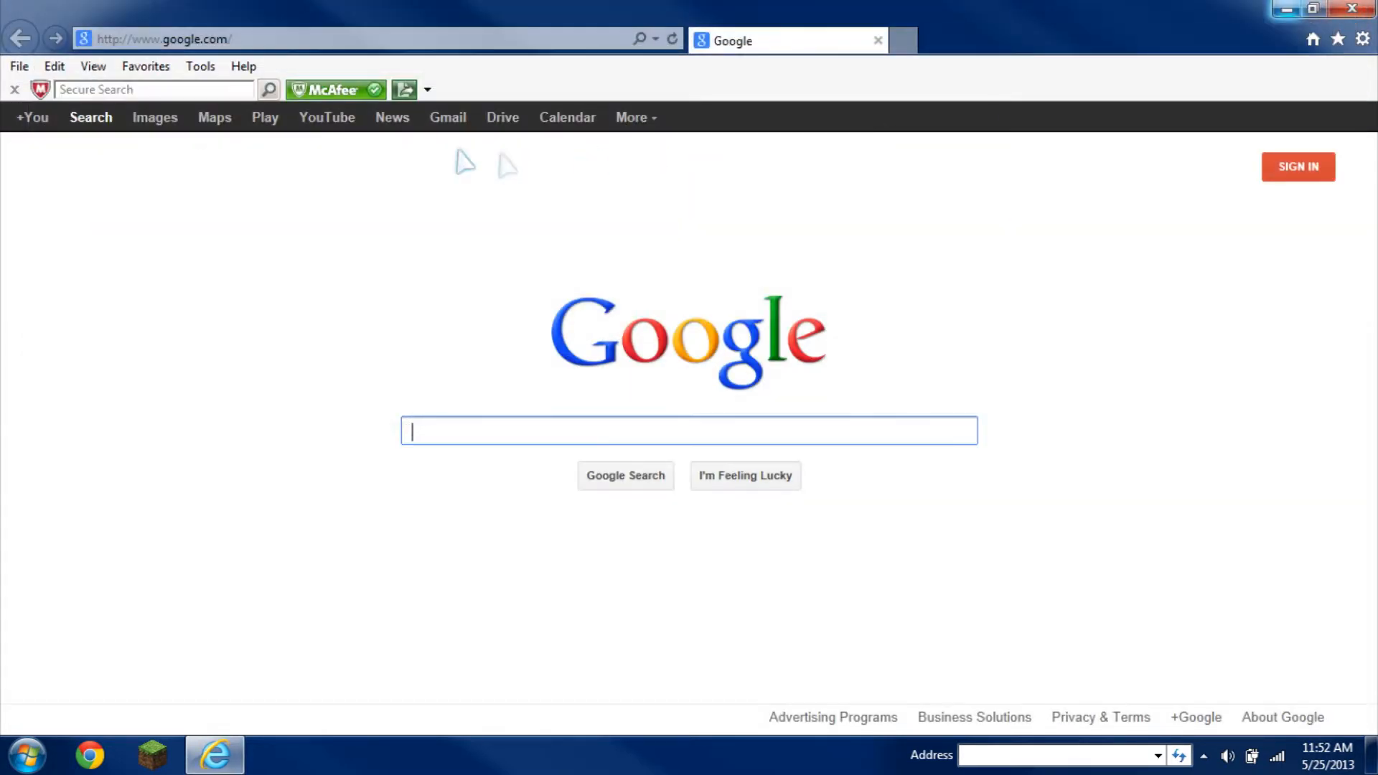
pyautogui.click(200, 66)
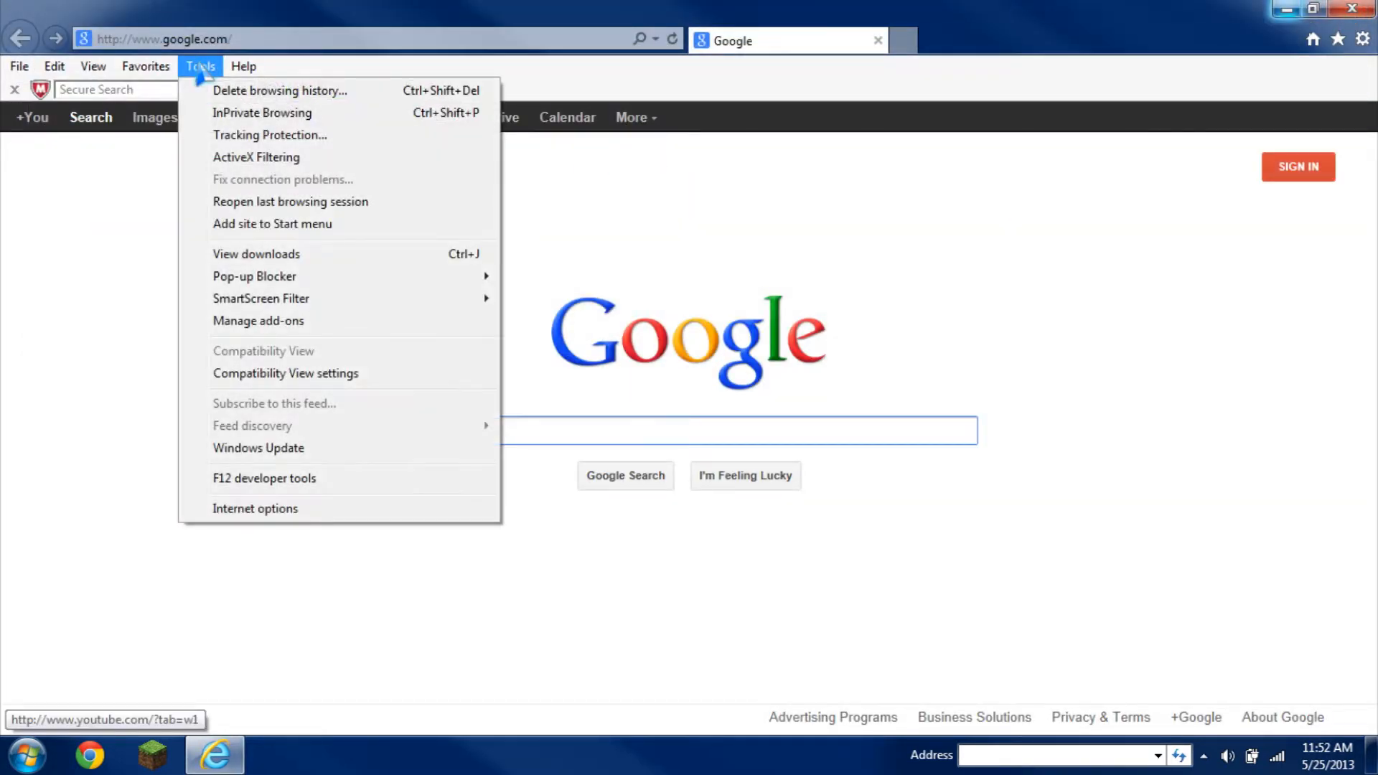
pyautogui.click(262, 113)
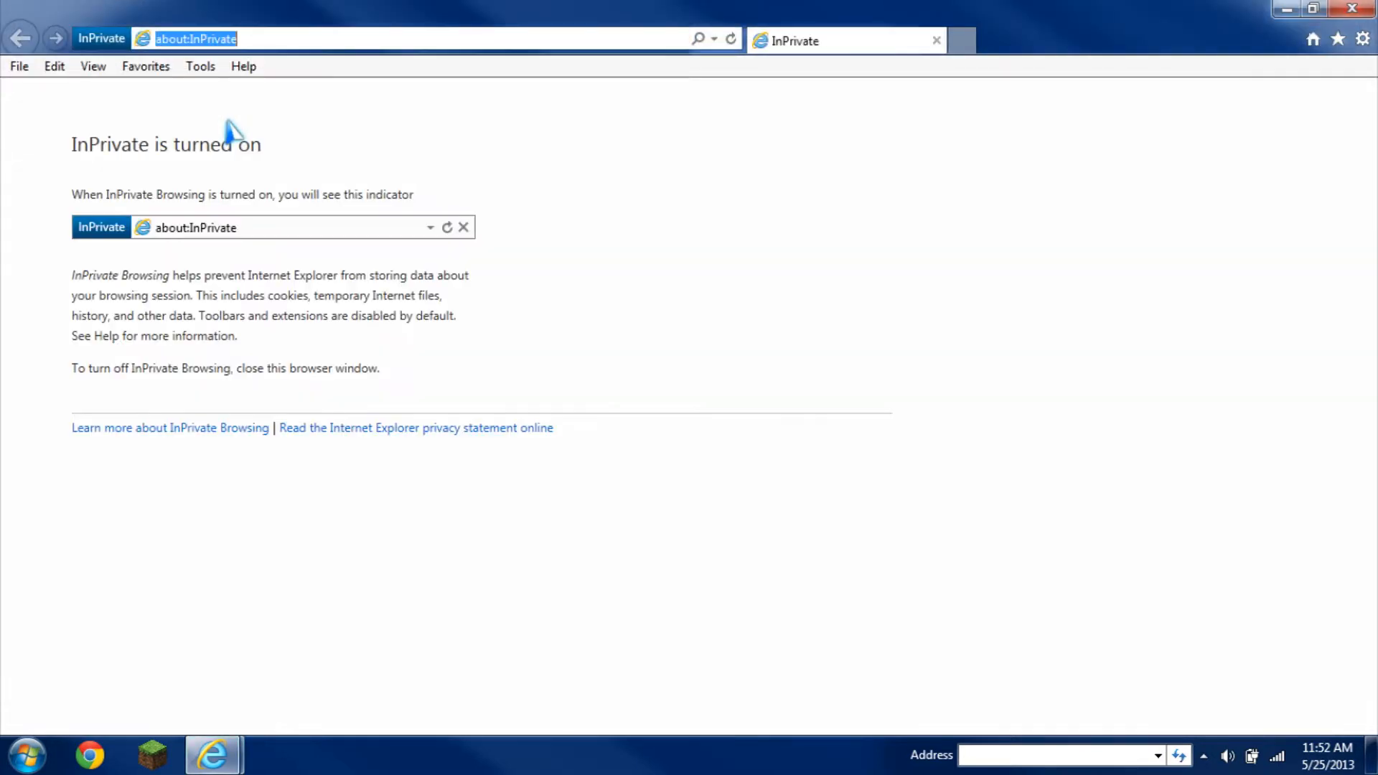
pyautogui.moveTo(720, 444)
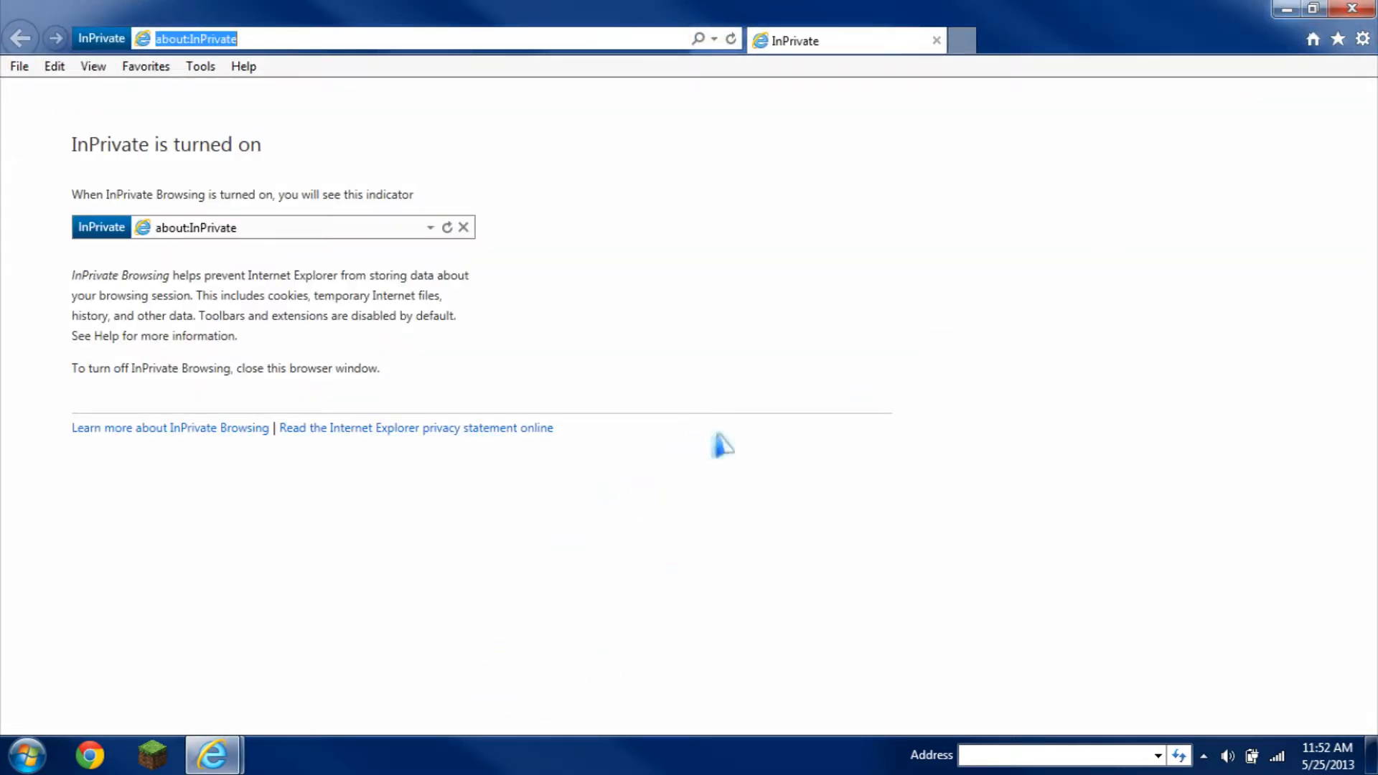
pyautogui.moveTo(213, 754)
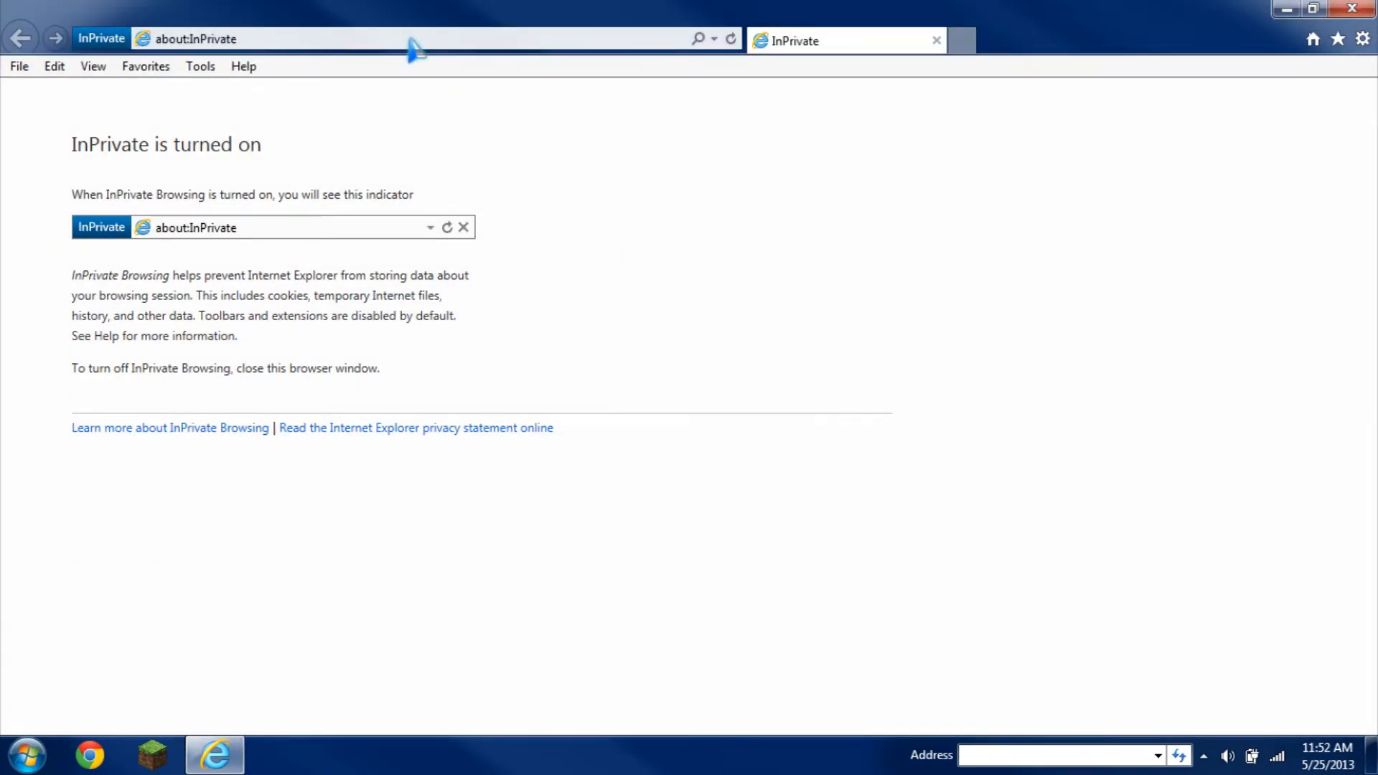
pyautogui.moveTo(336, 246)
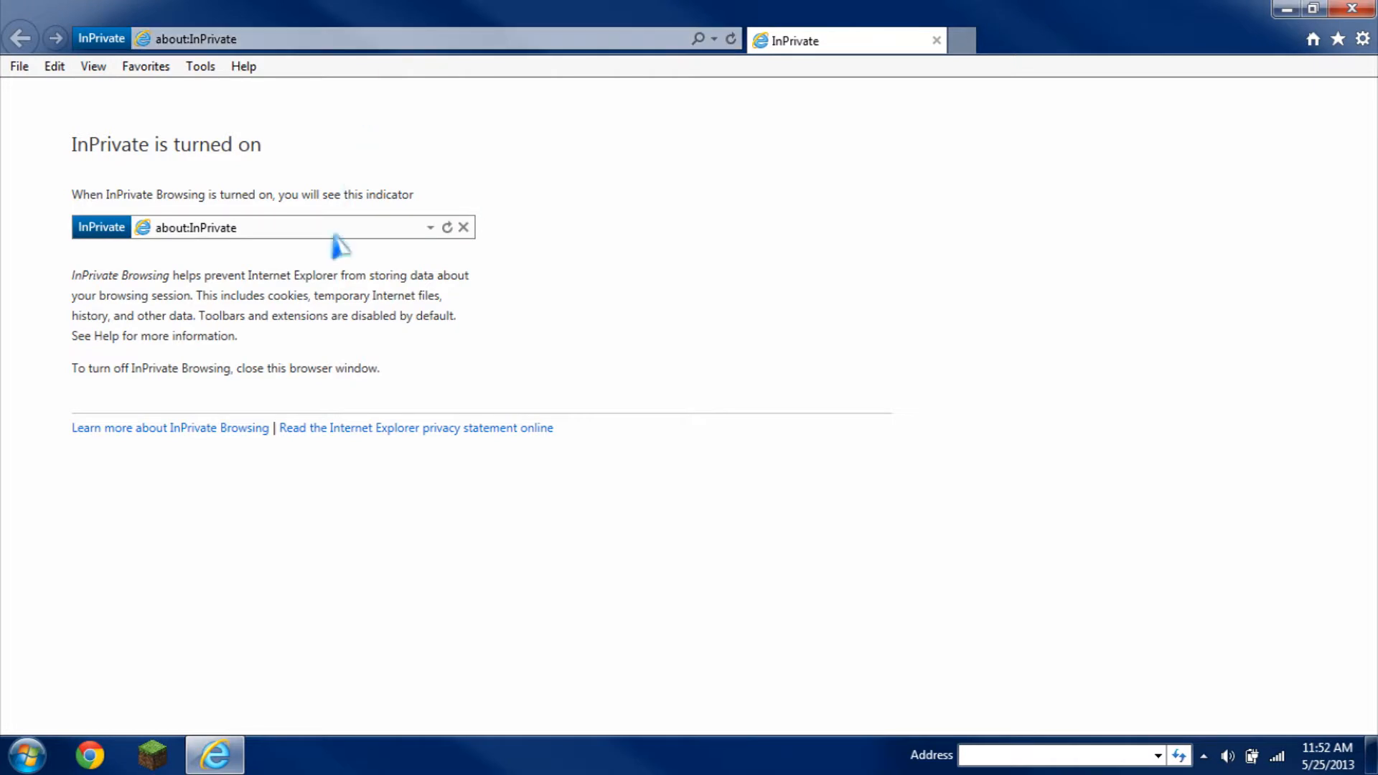
pyautogui.moveTo(77, 298)
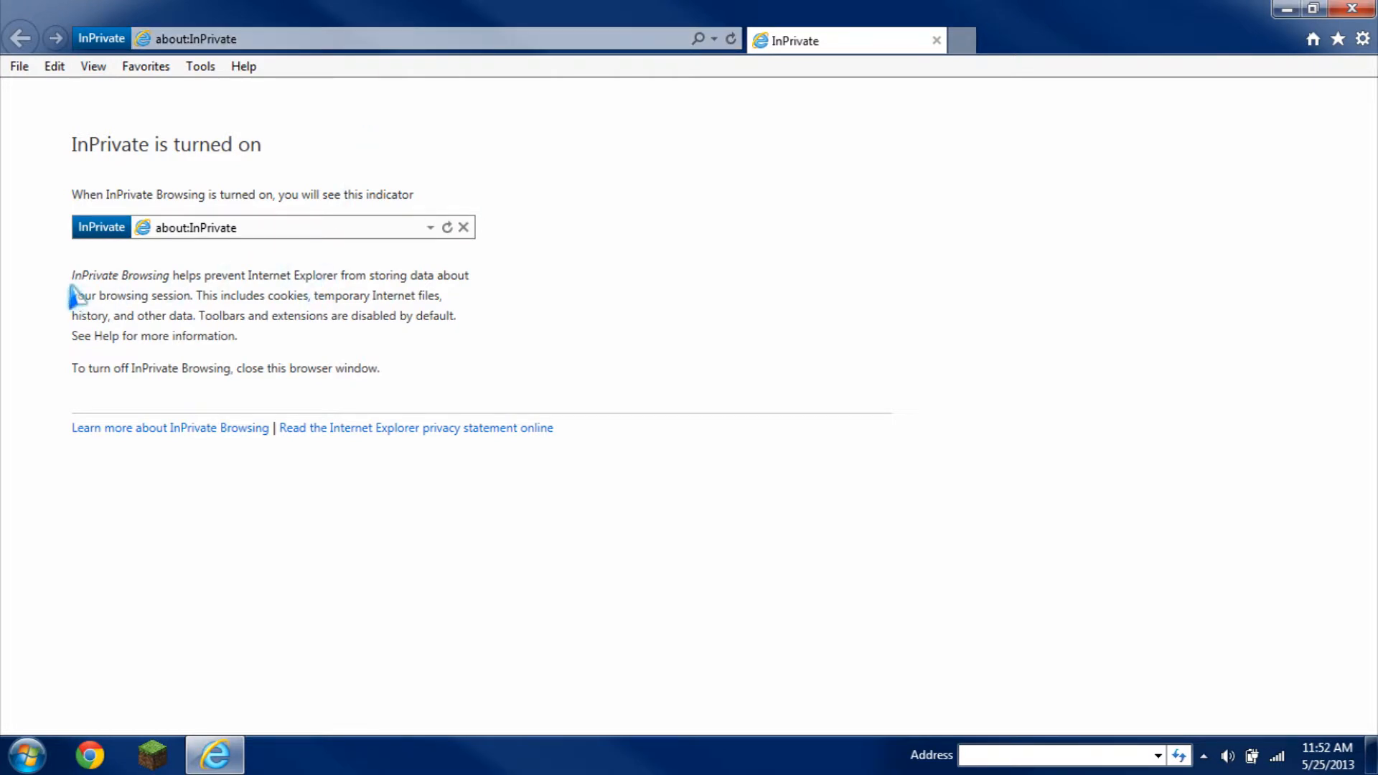
pyautogui.moveTo(218, 169)
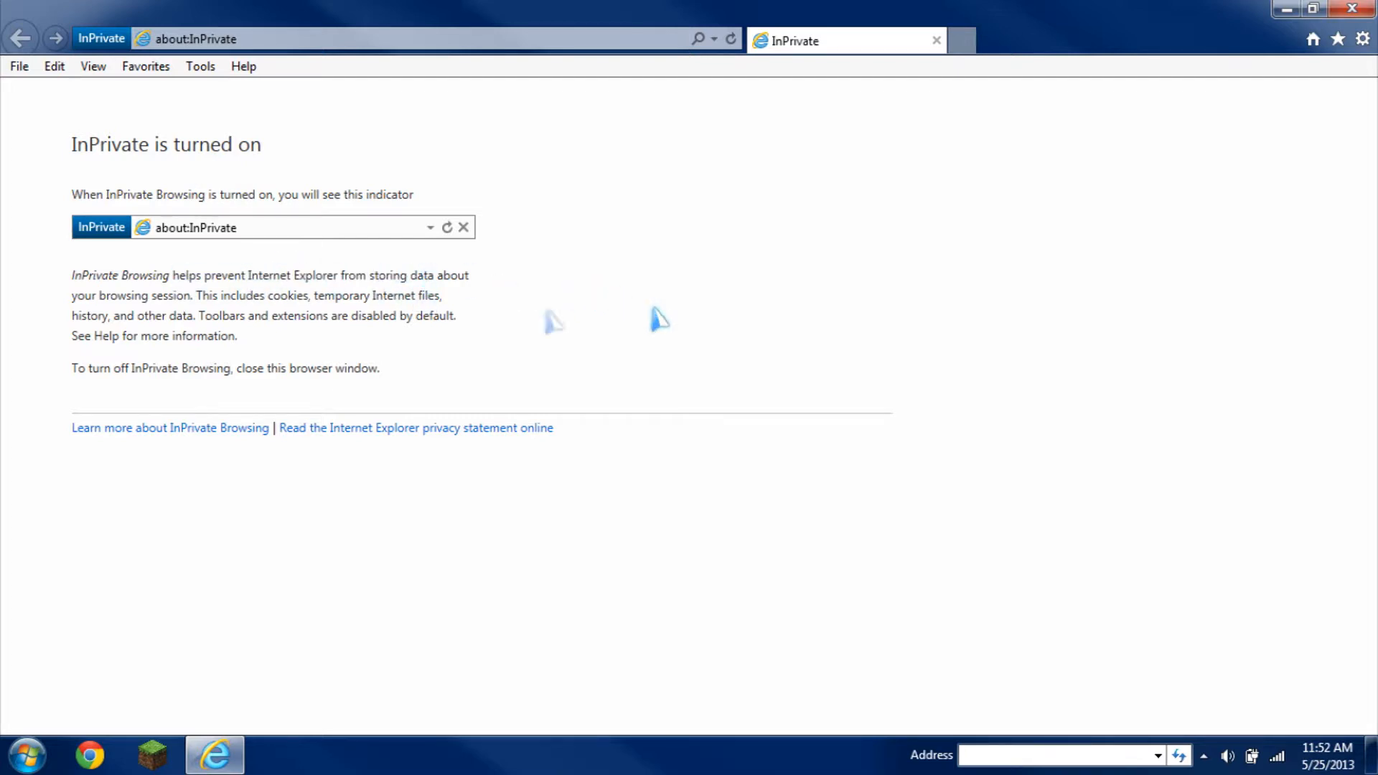
pyautogui.moveTo(145, 314)
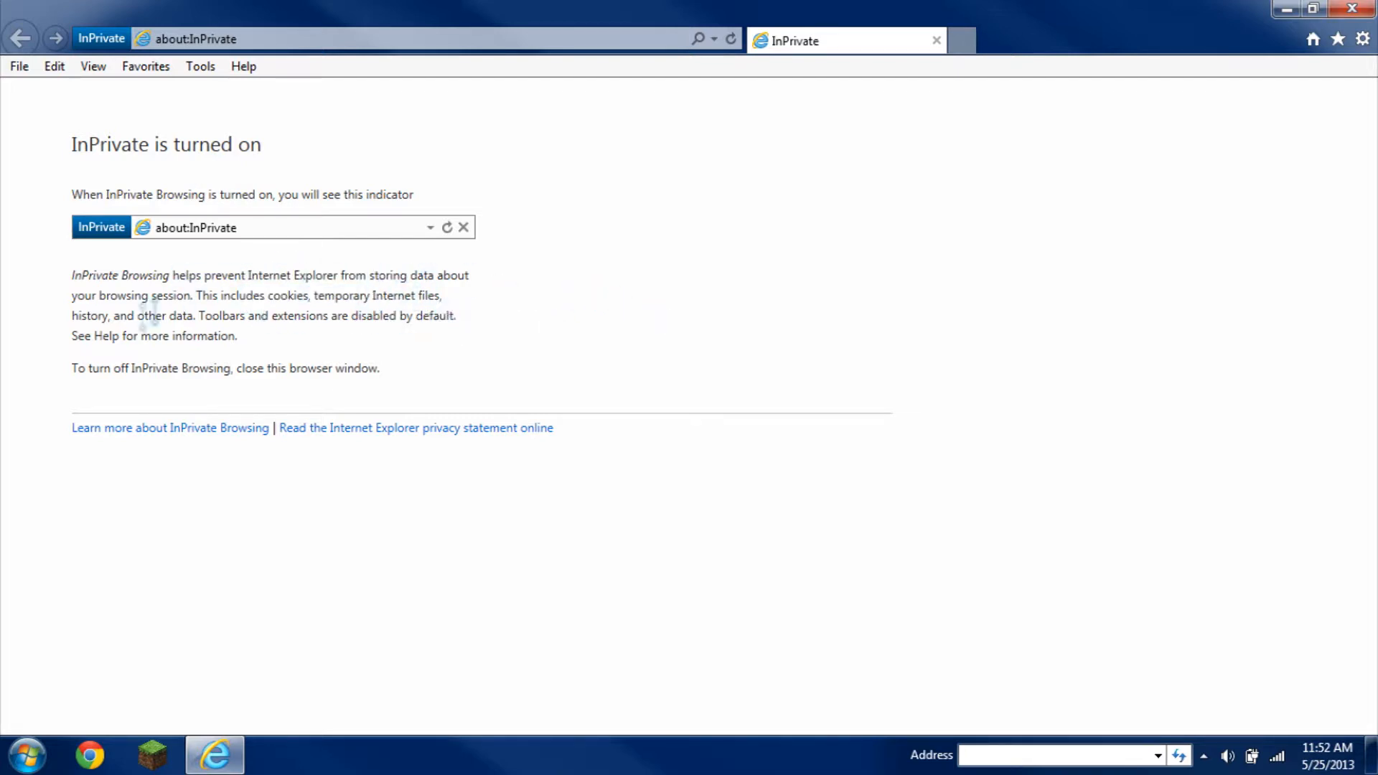
pyautogui.moveTo(176, 316)
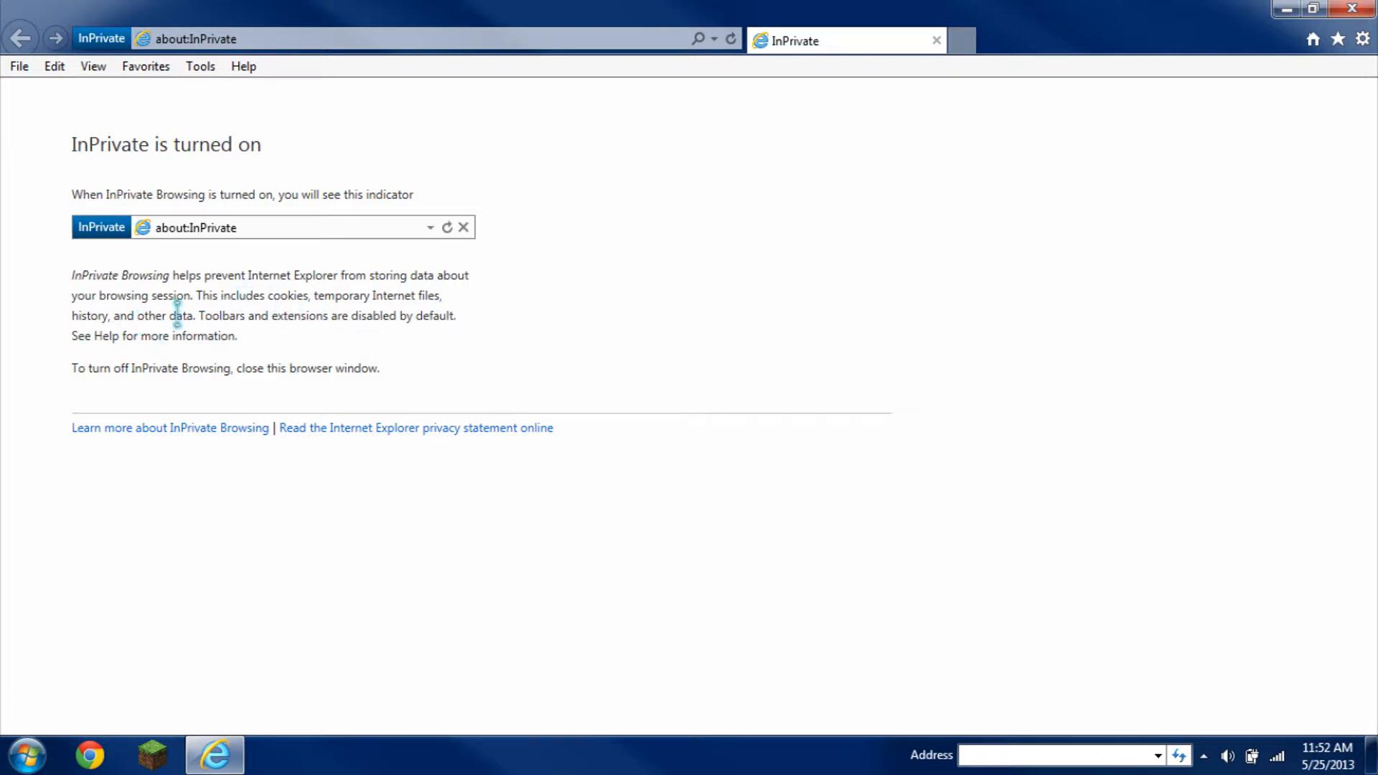
pyautogui.moveTo(517, 315)
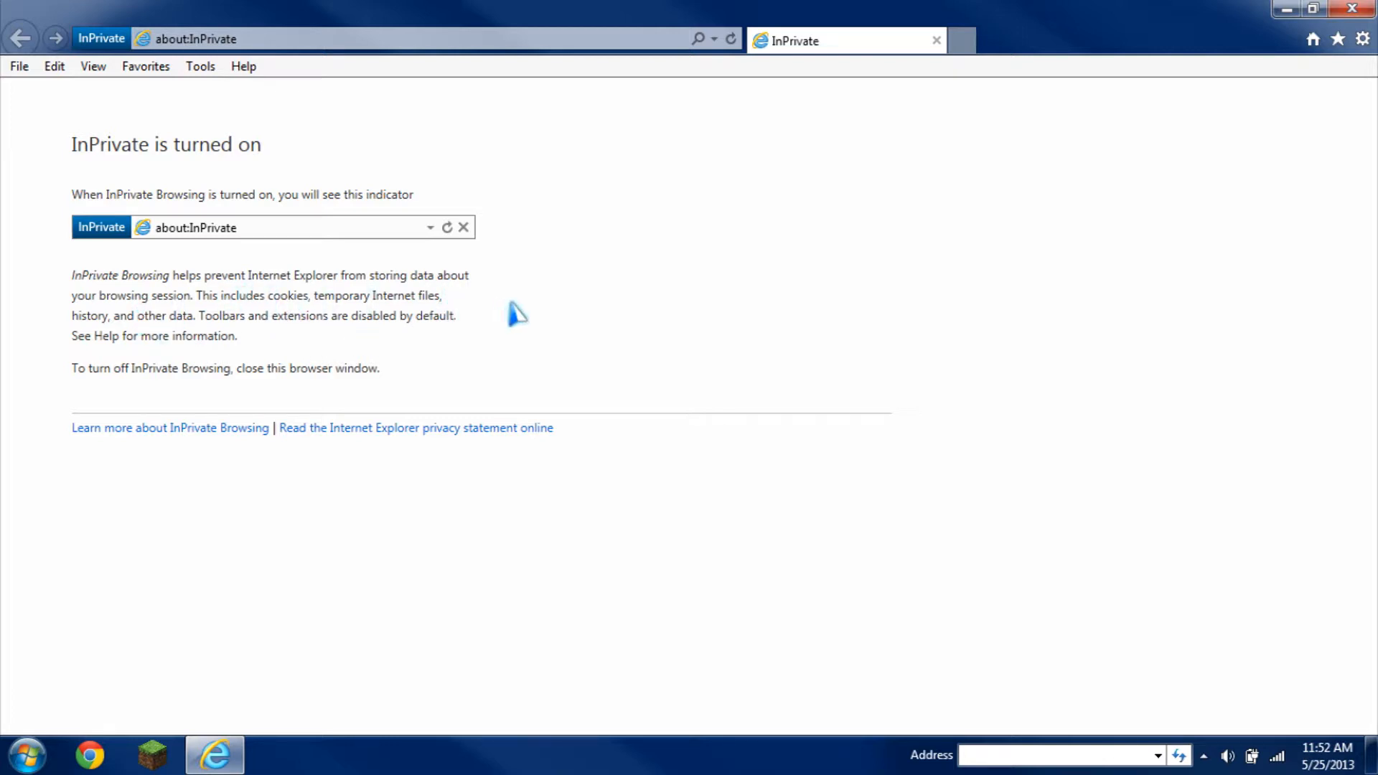
pyautogui.moveTo(616, 318)
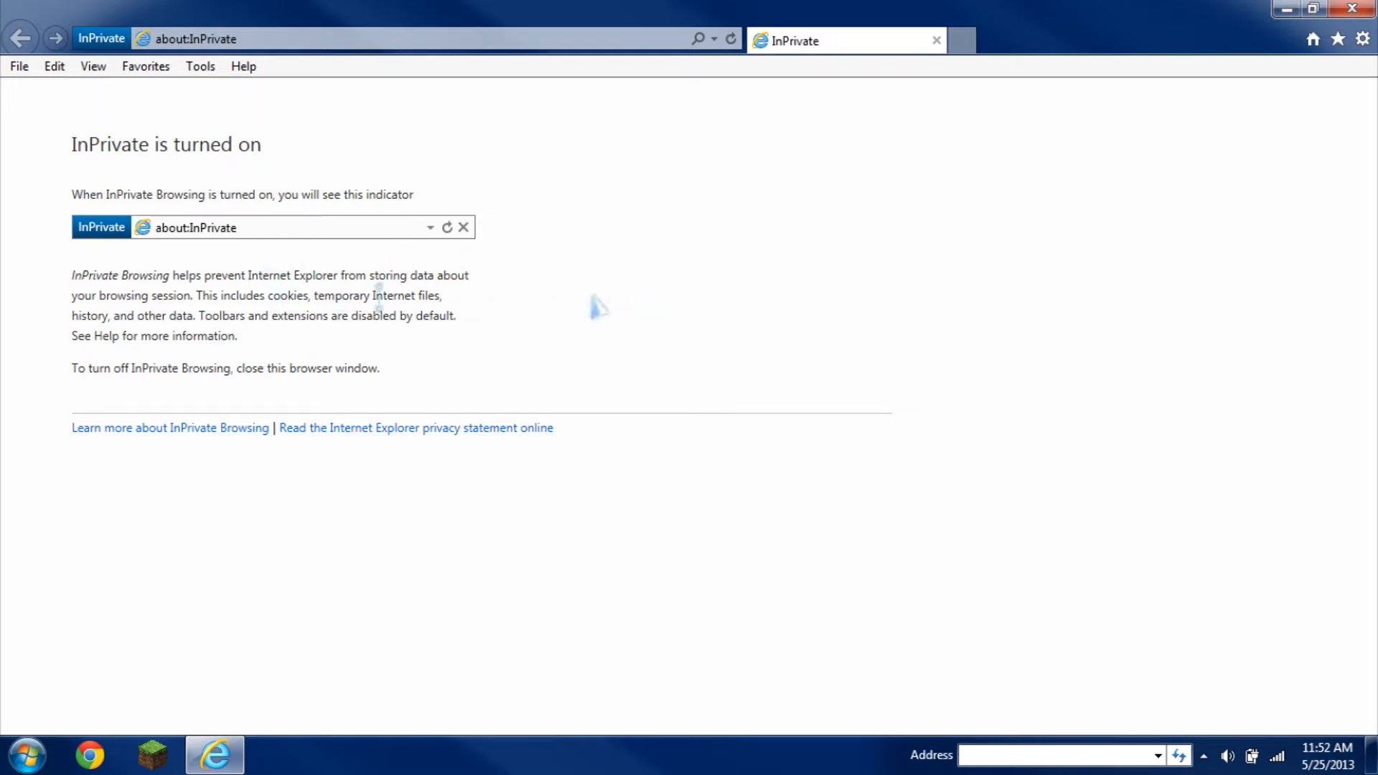
pyautogui.moveTo(766, 381)
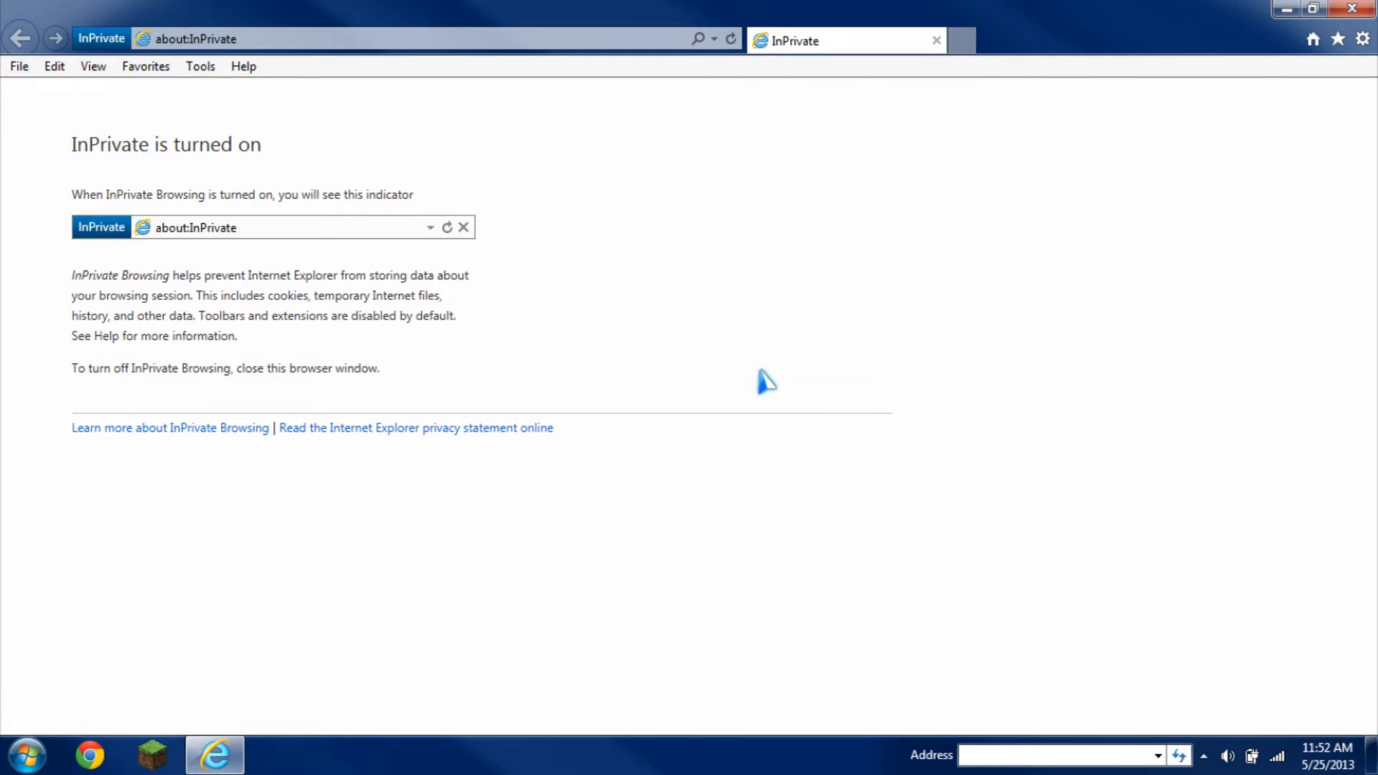
pyautogui.moveTo(781, 378)
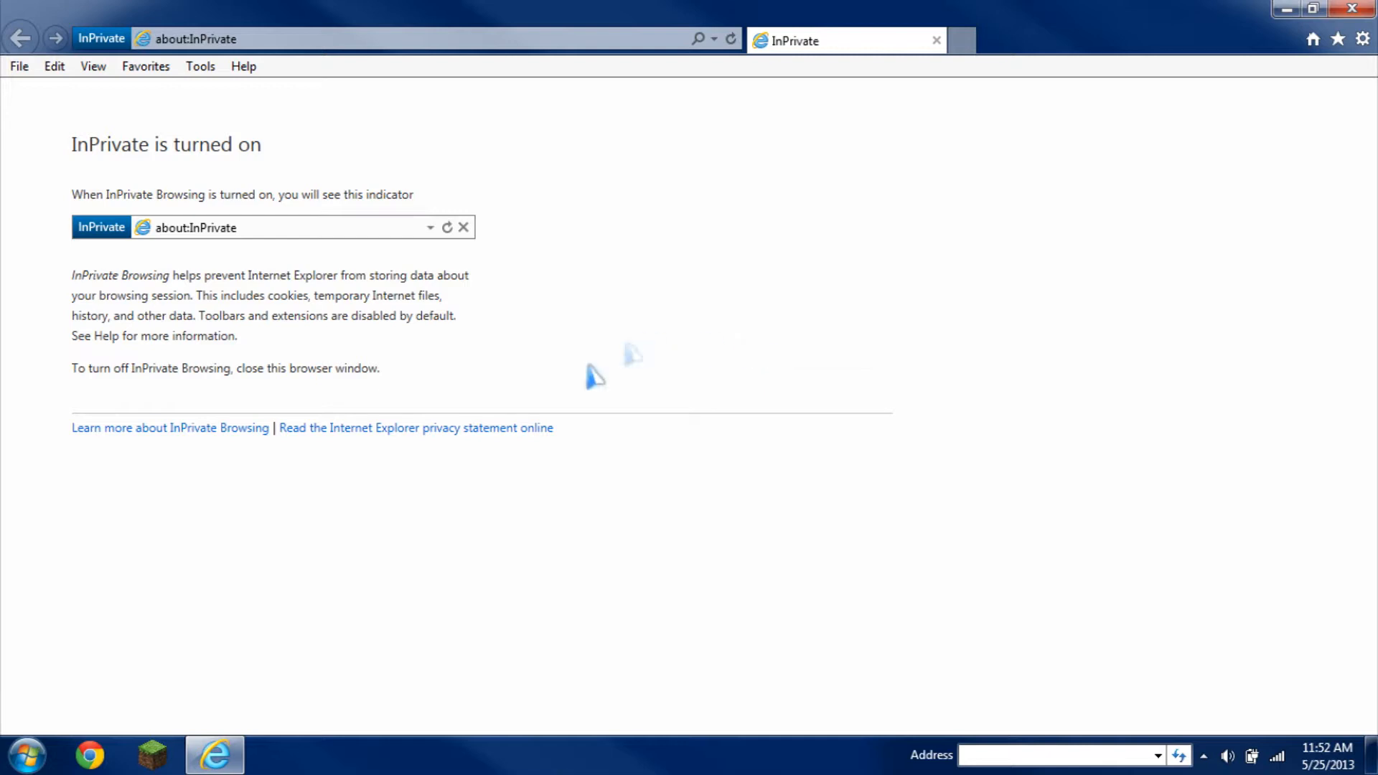
pyautogui.moveTo(321, 630)
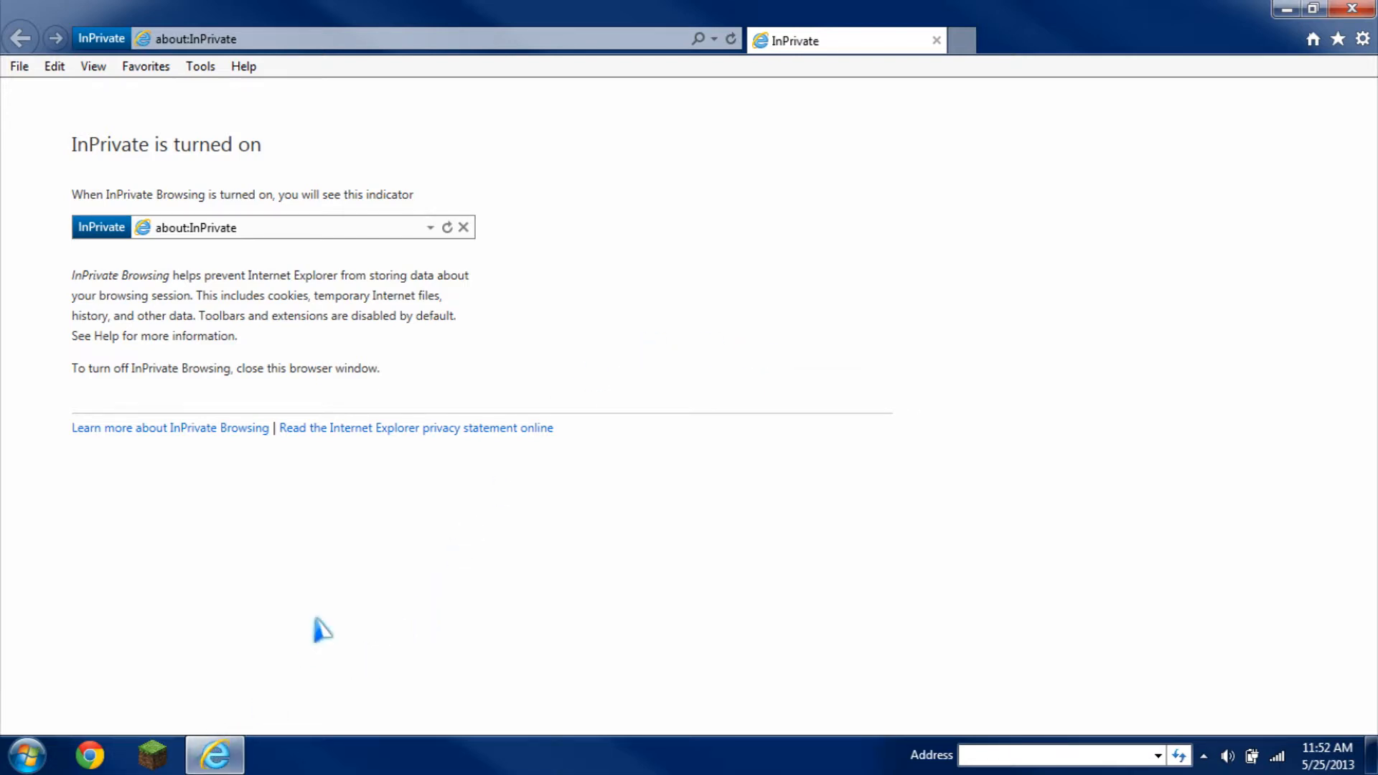
pyautogui.moveTo(550, 231)
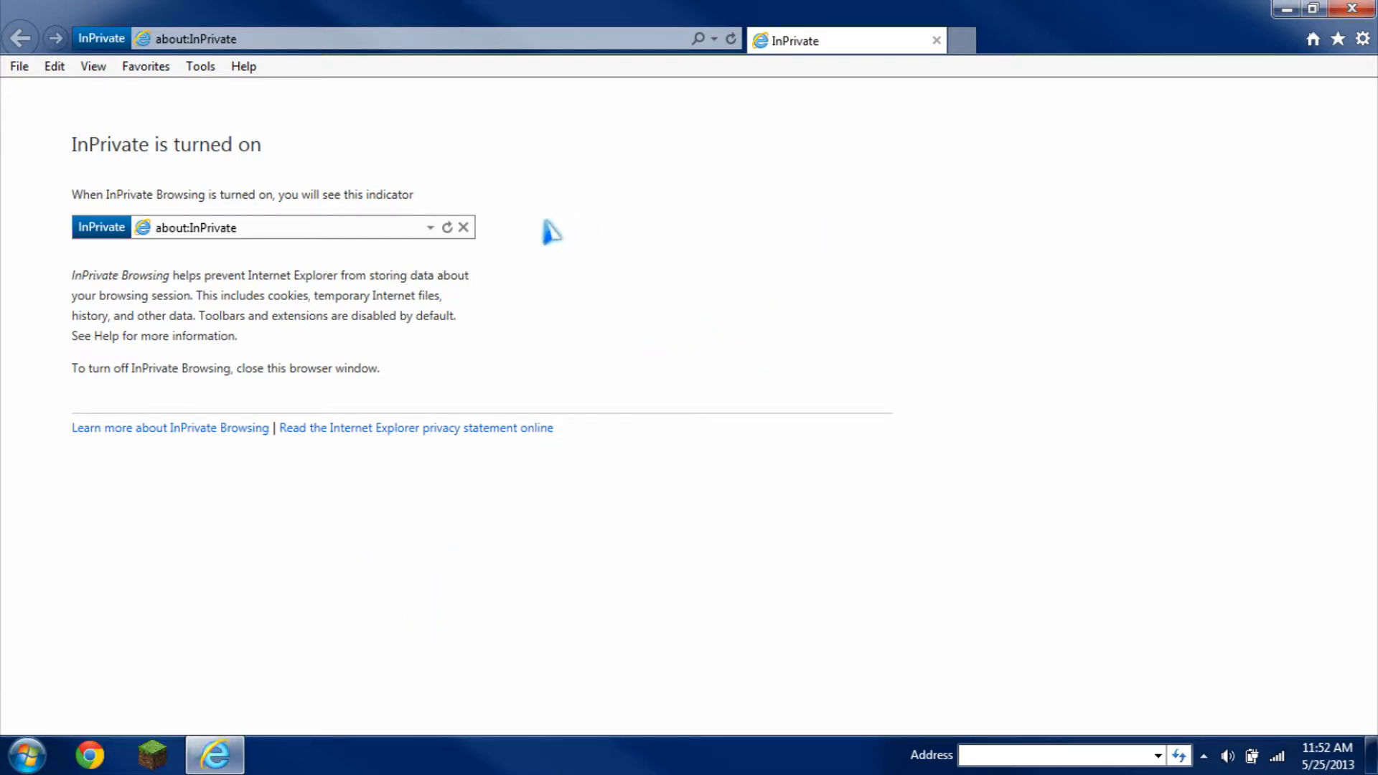
pyautogui.moveTo(44, 466)
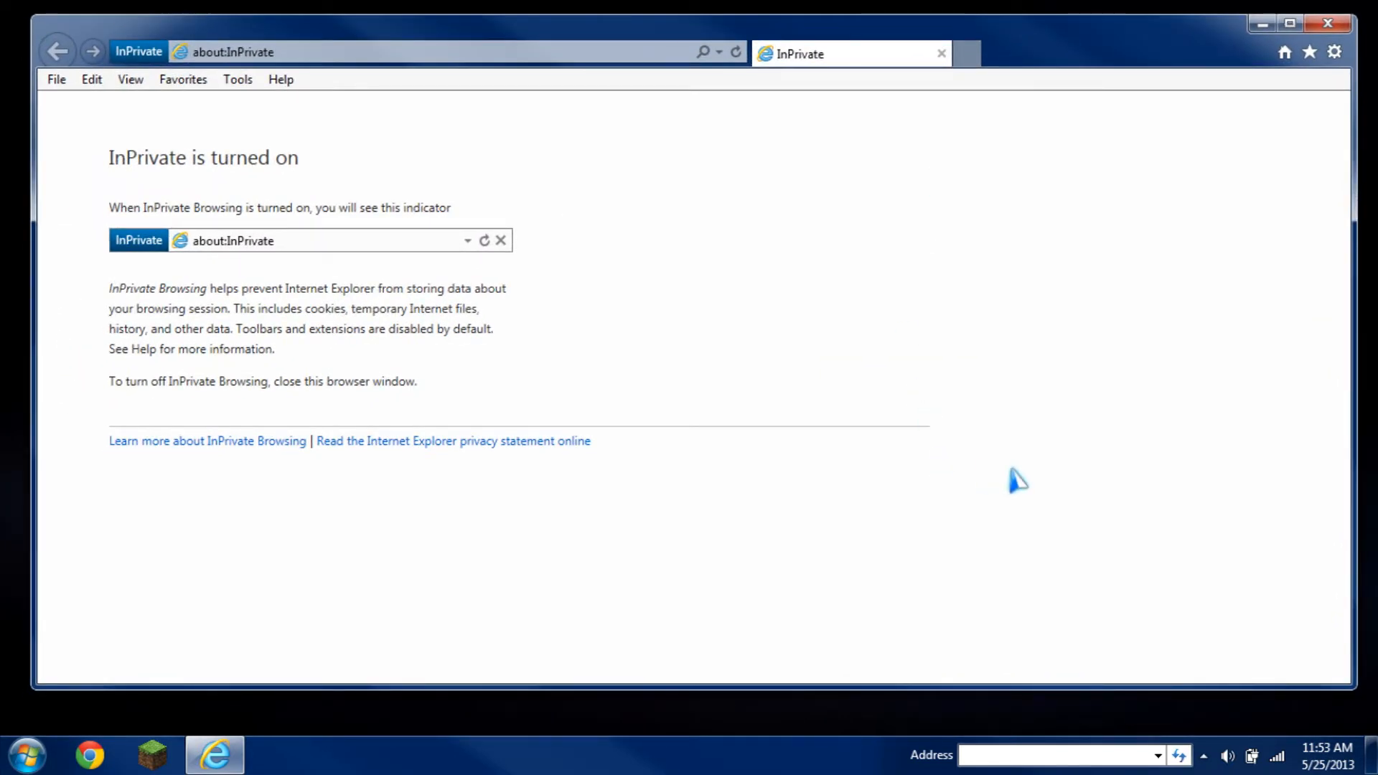
pyautogui.moveTo(1005, 474)
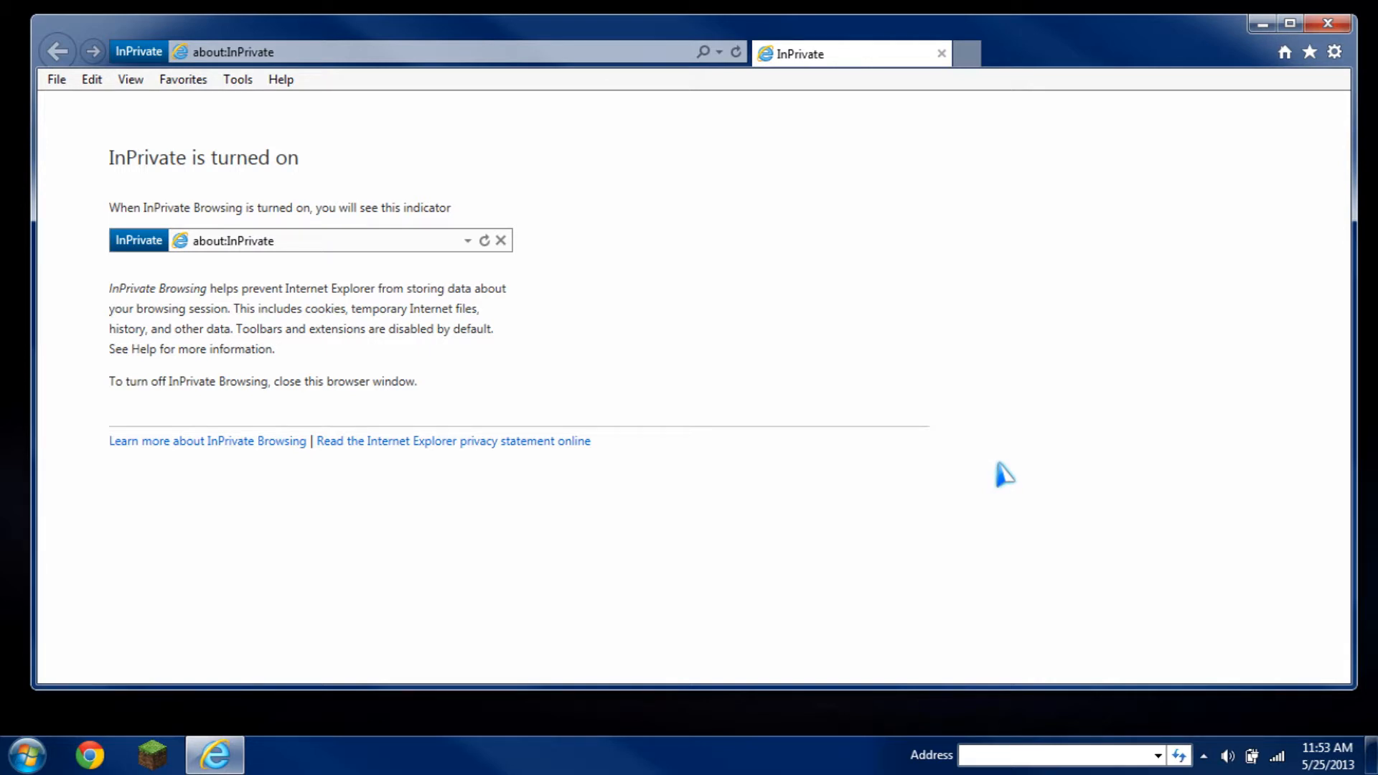
pyautogui.moveTo(991, 473)
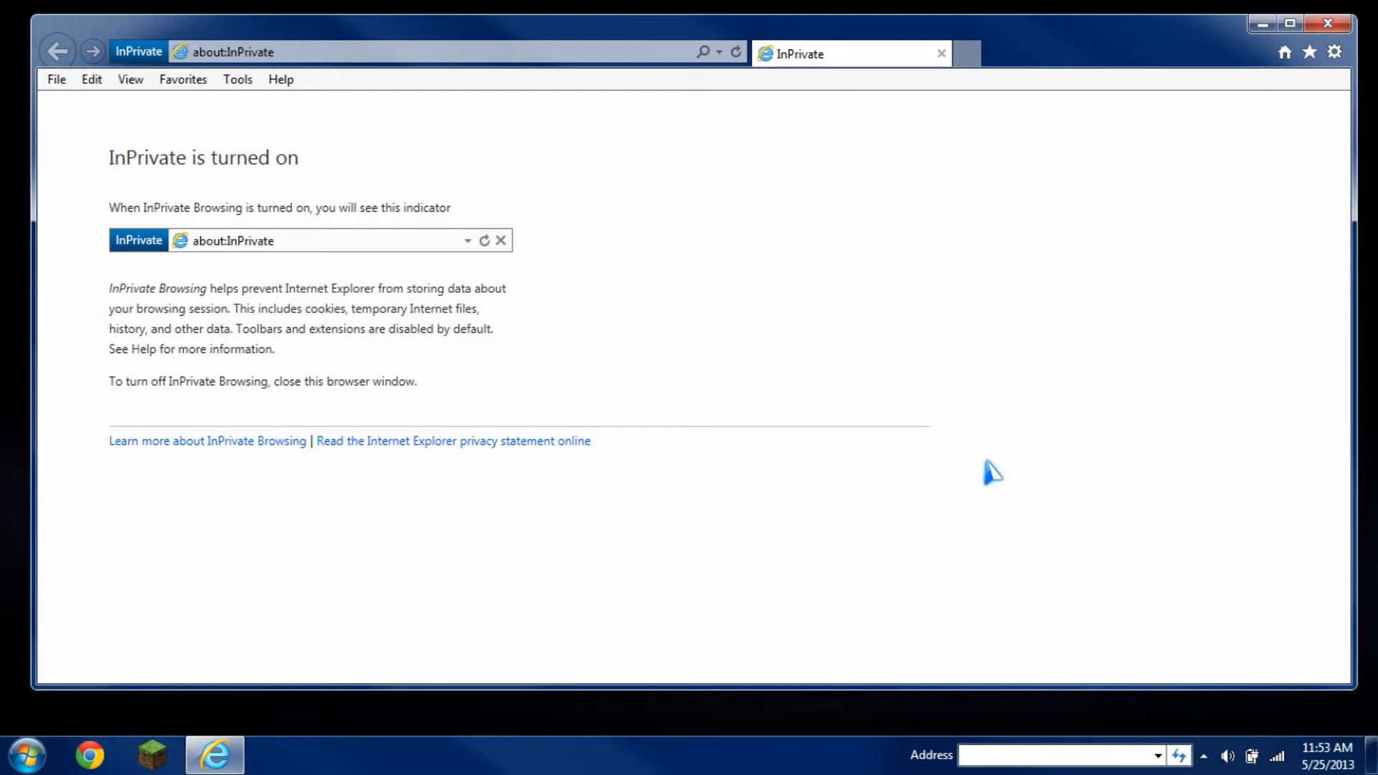
pyautogui.moveTo(1292, 62)
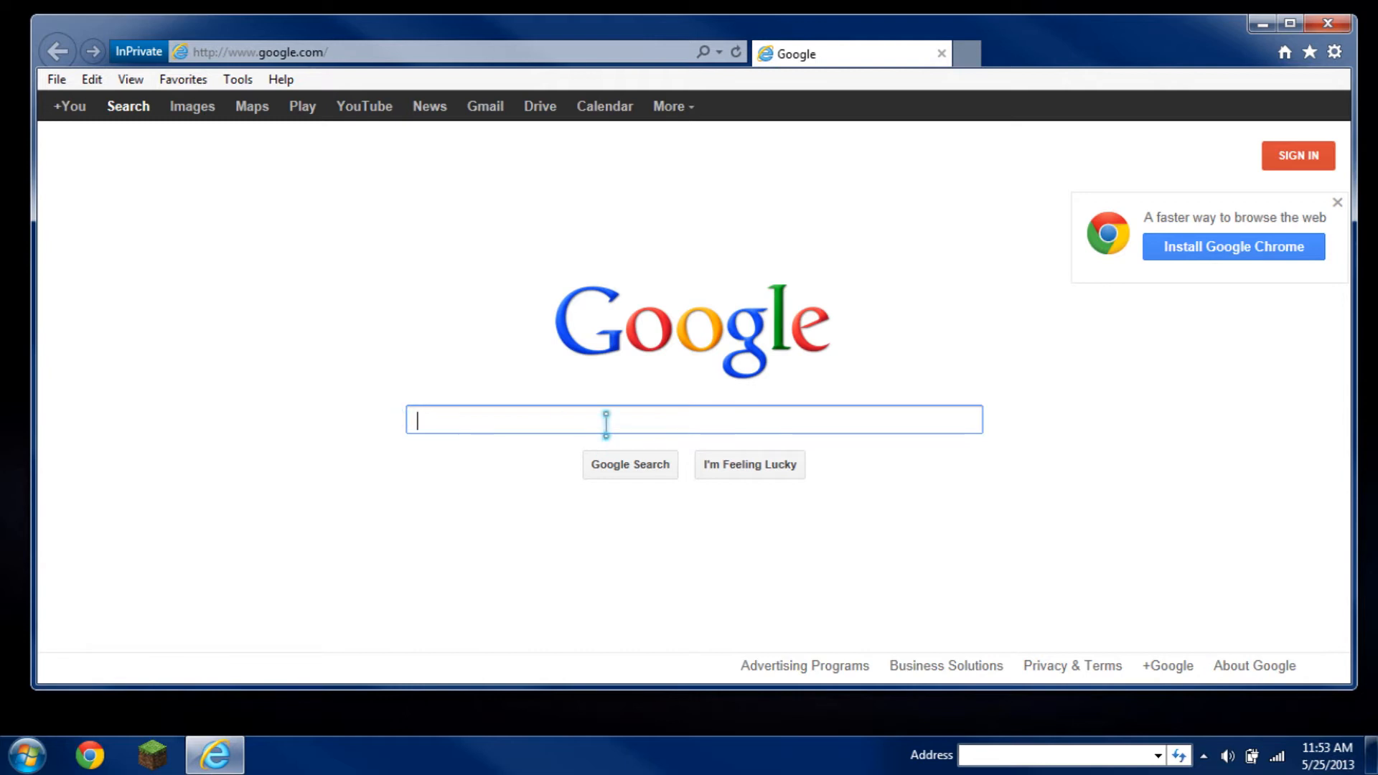
# Search Google for 'goosinater', scroll through the results, then close the window.
pyautogui.write('goosinater')
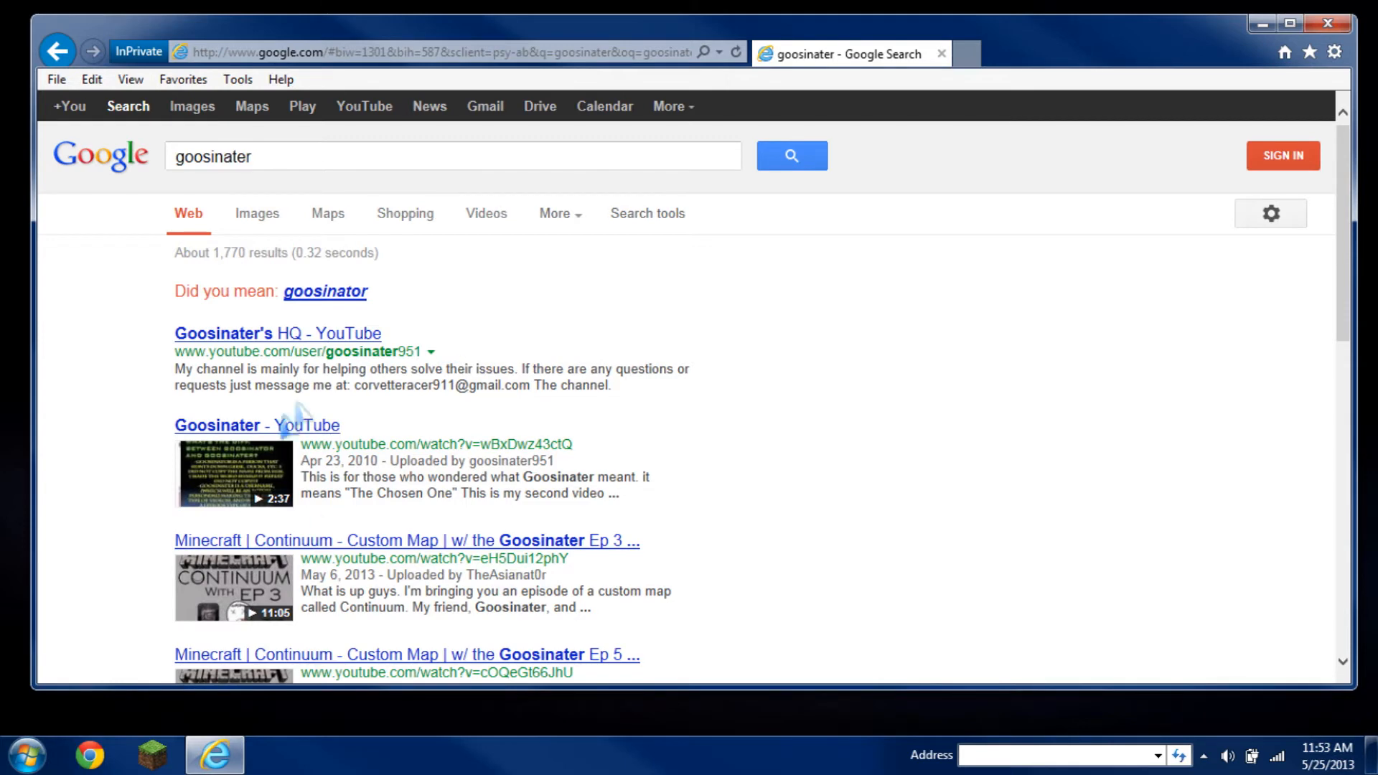
pyautogui.scroll(-3)
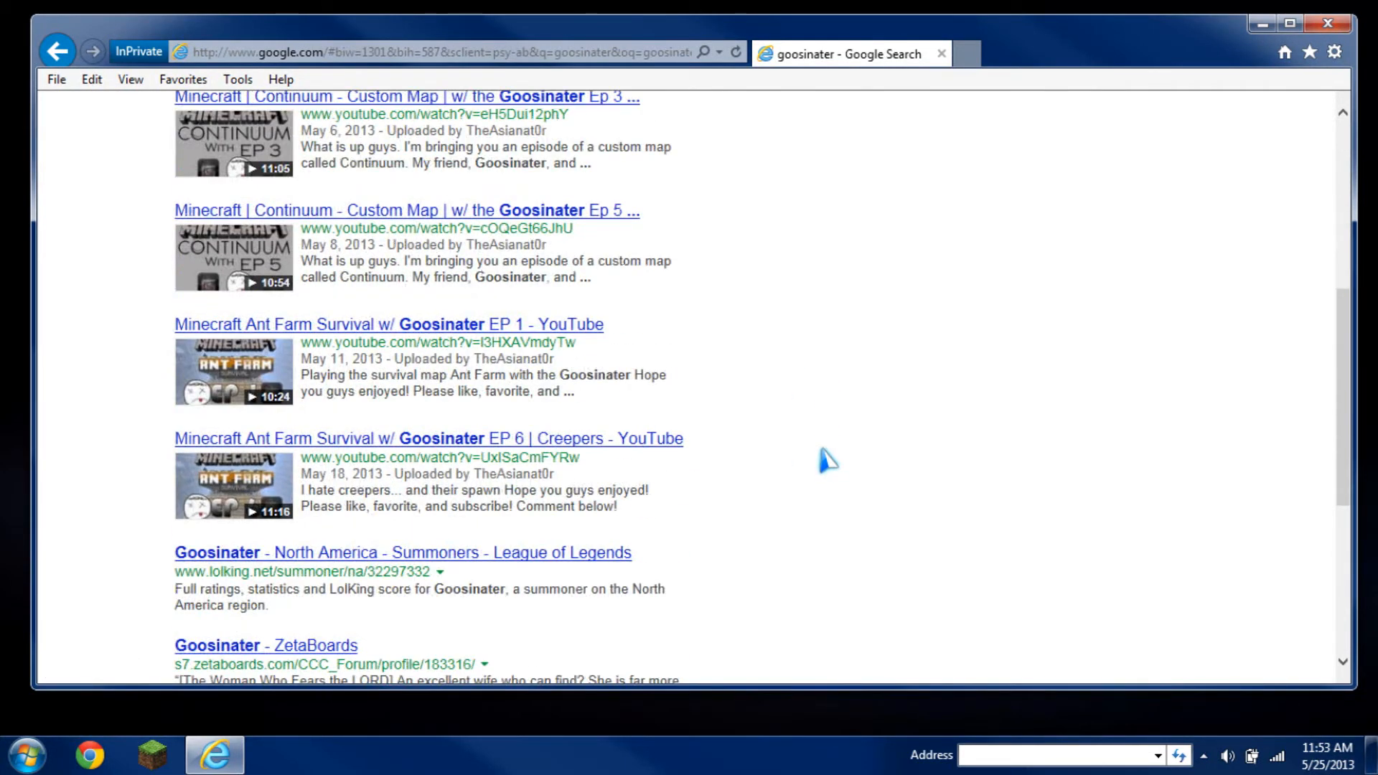
pyautogui.scroll(3)
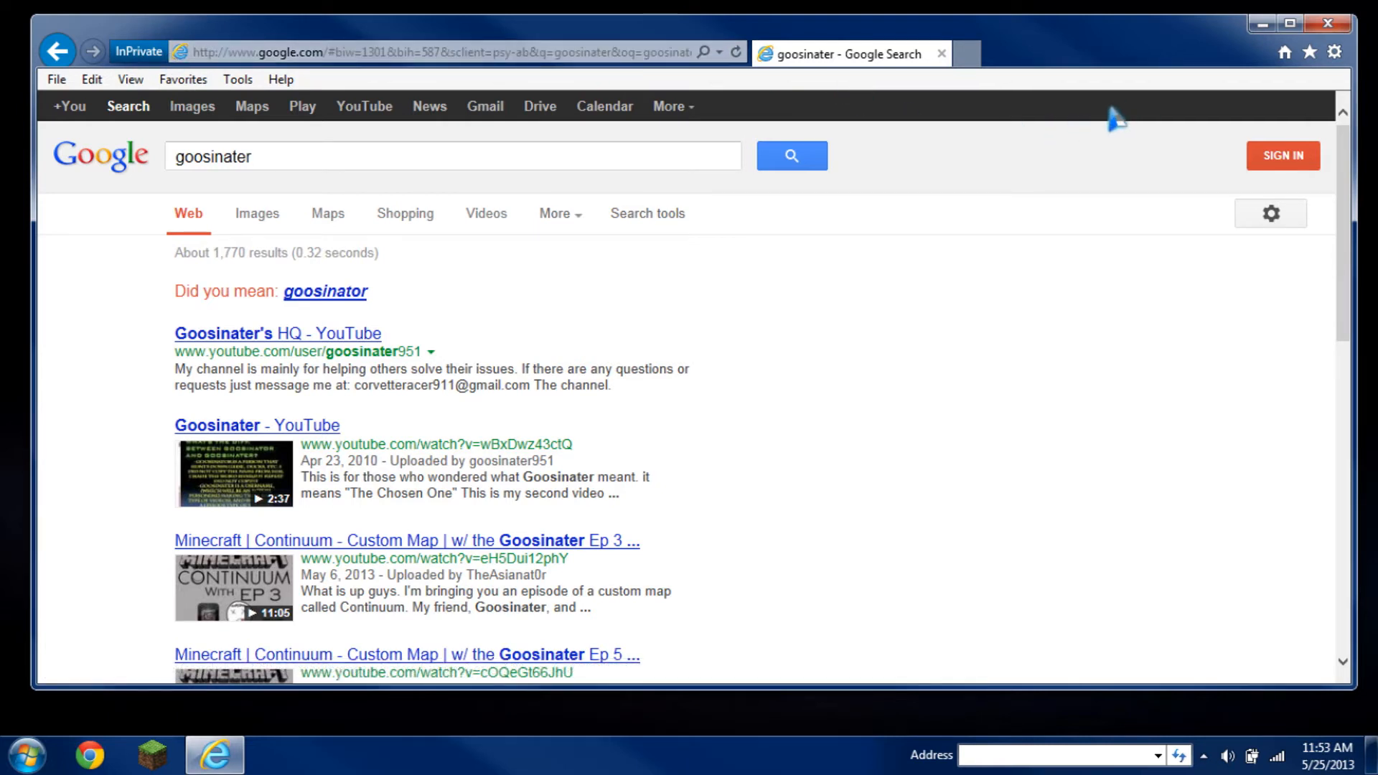
pyautogui.click(1309, 52)
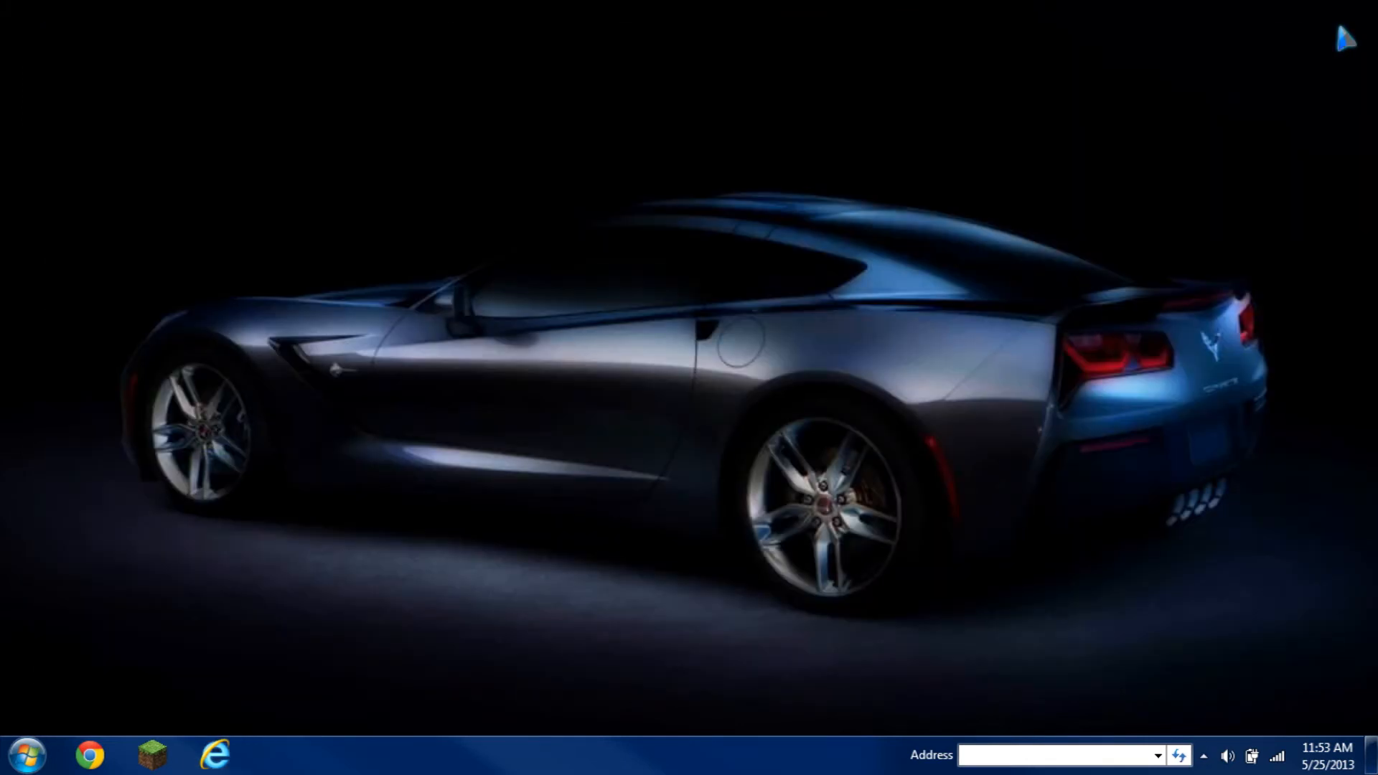
pyautogui.moveTo(714, 494)
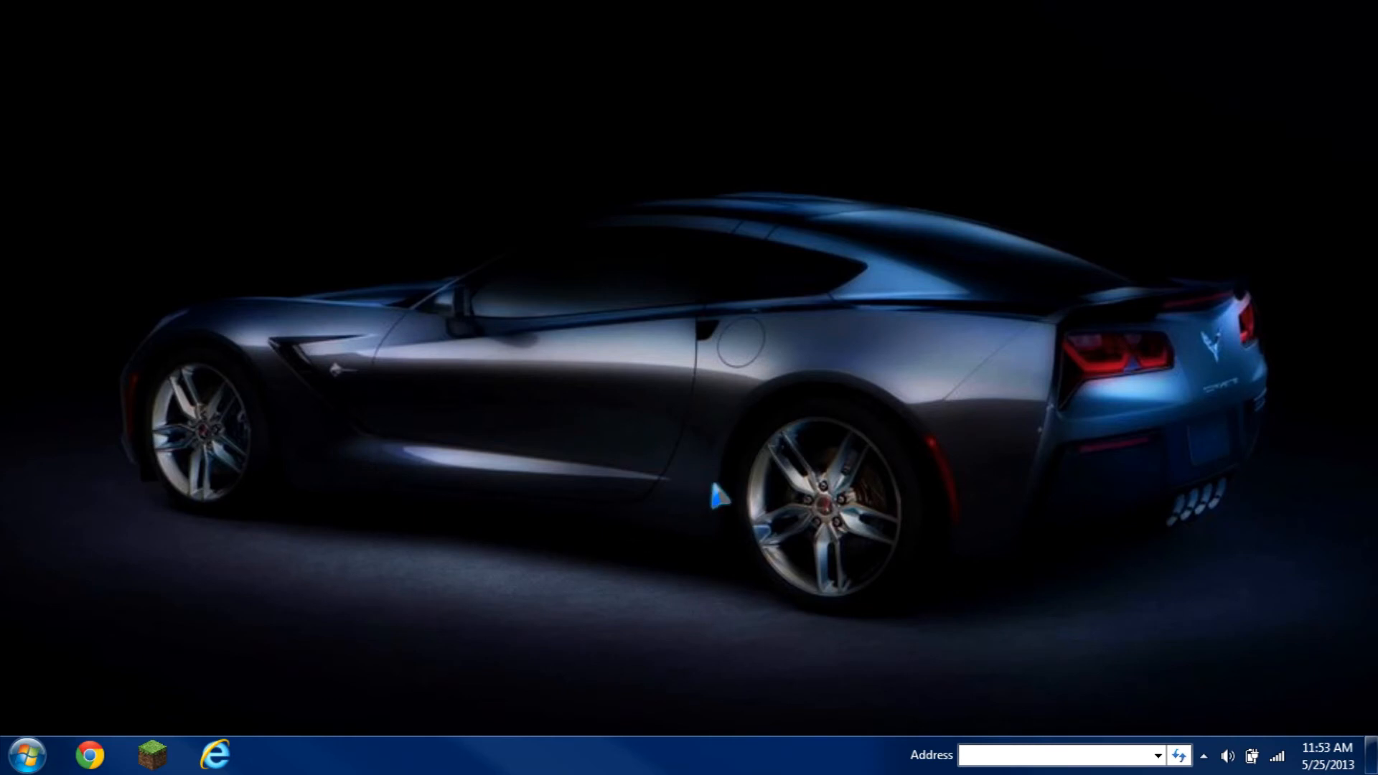
pyautogui.moveTo(563, 689)
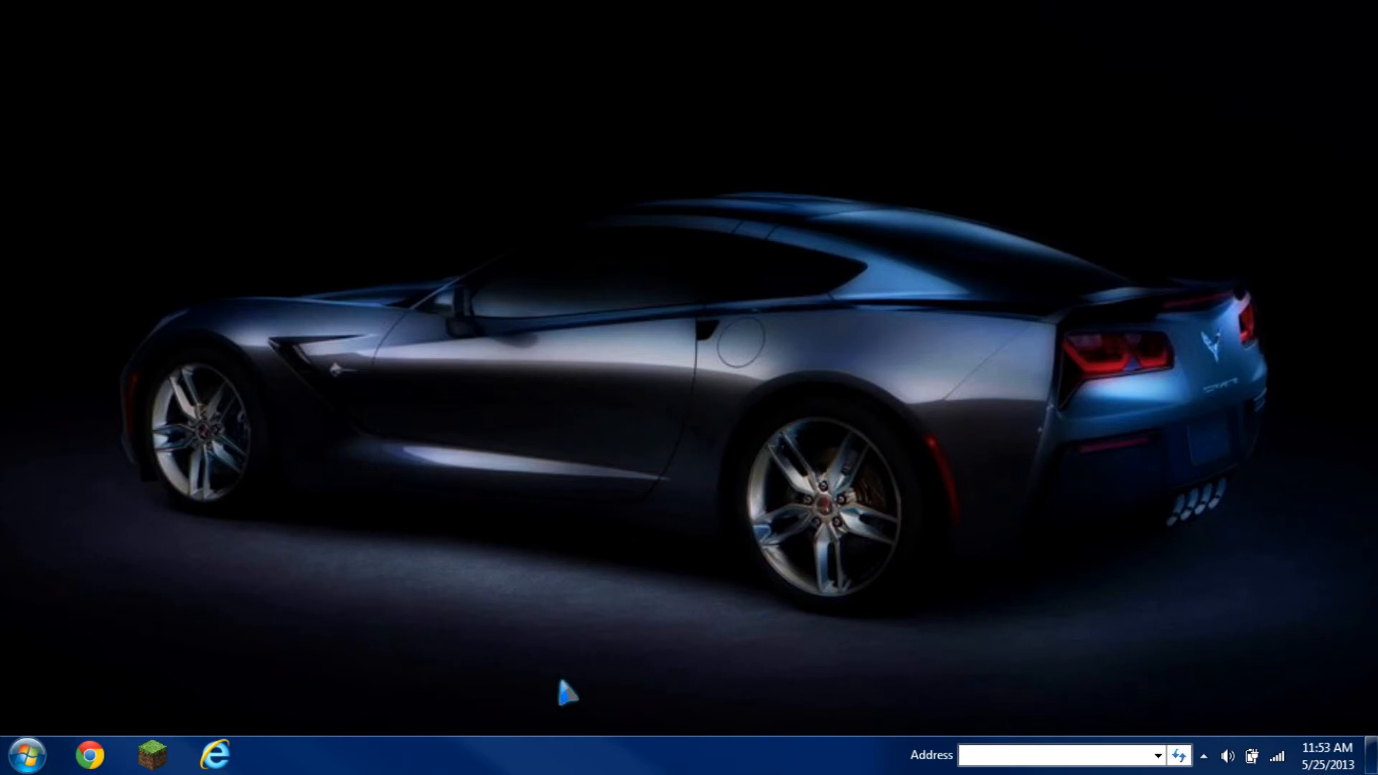